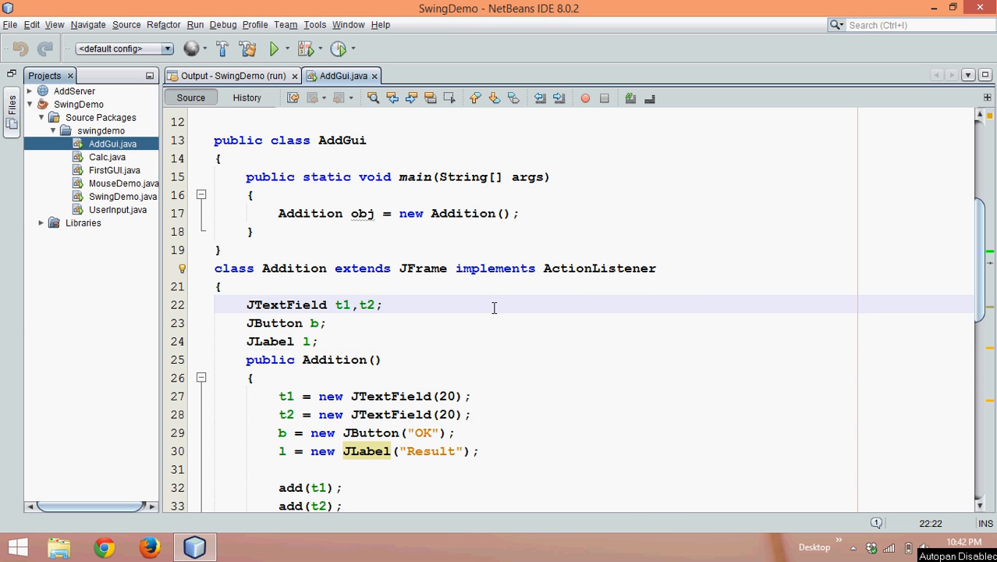
# Run AddGui, enter 5 and compute the sum in the Addition window, then close it
pyautogui.rightClick(402, 305)
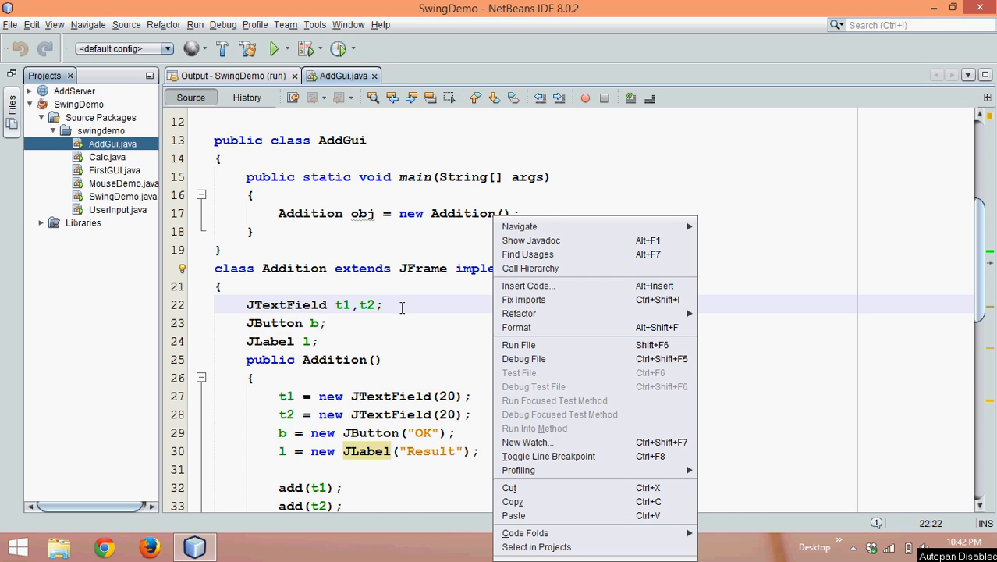
pyautogui.moveTo(427, 345)
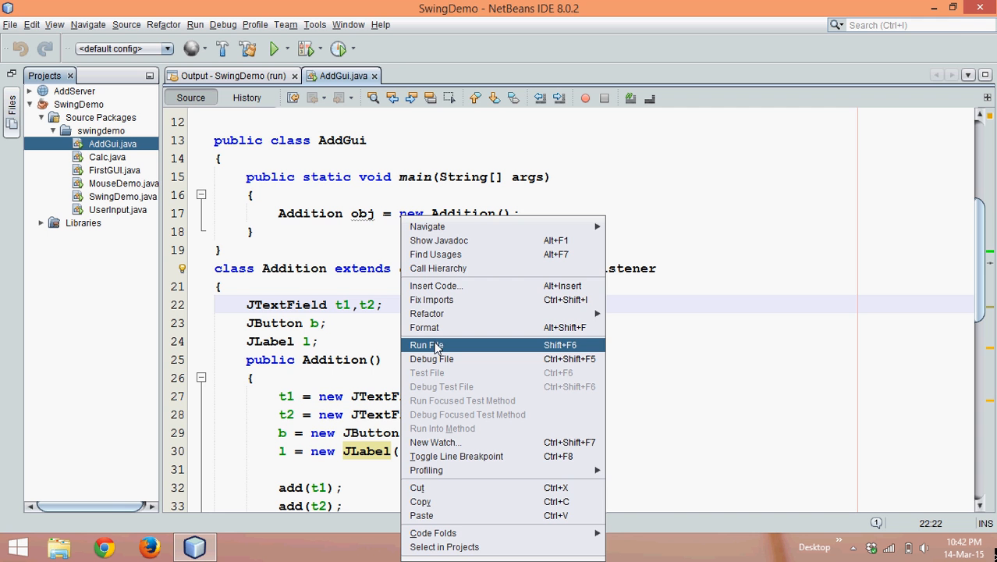
pyautogui.click(427, 345)
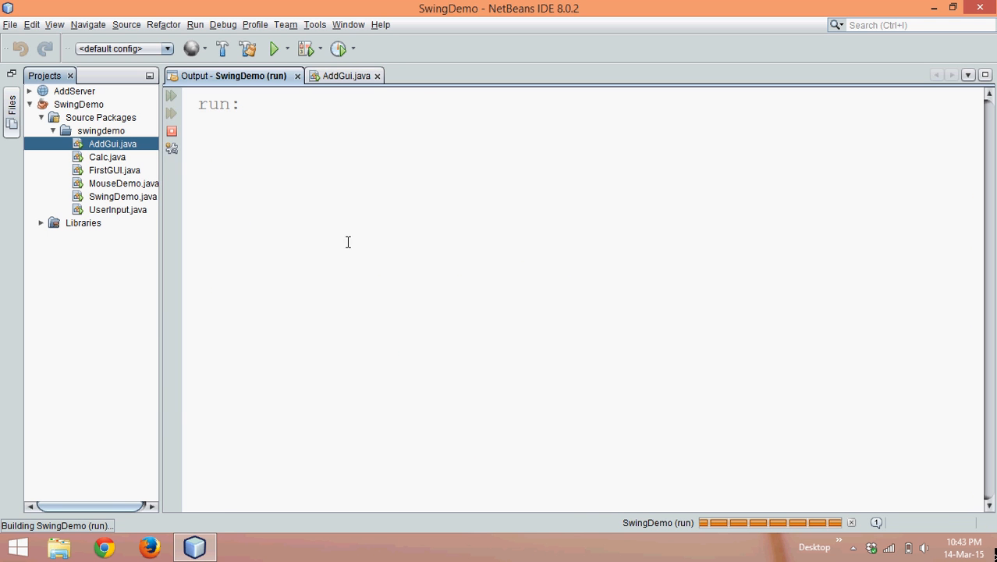
pyautogui.click(273, 49)
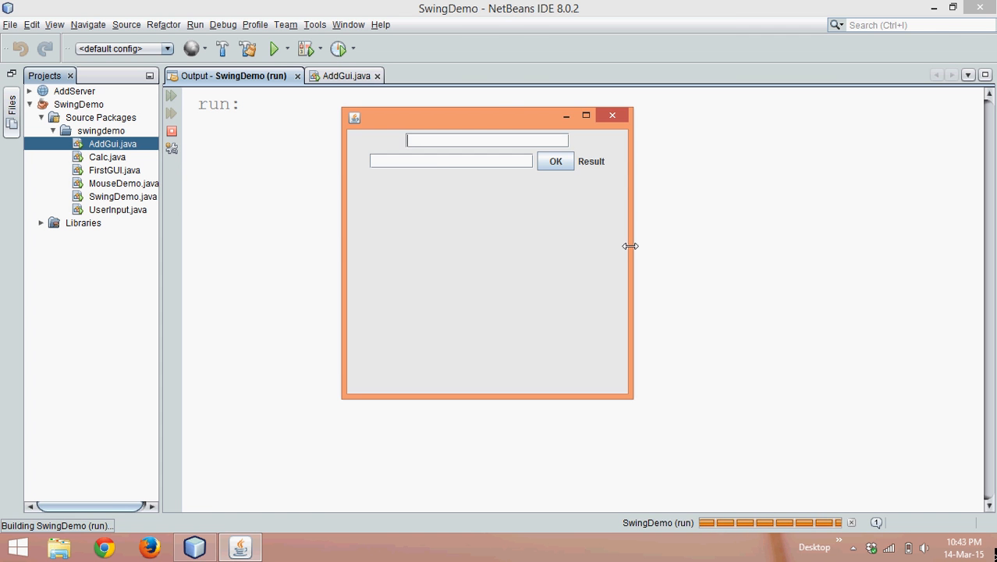
pyautogui.moveTo(630, 246); pyautogui.dragTo(534, 245)
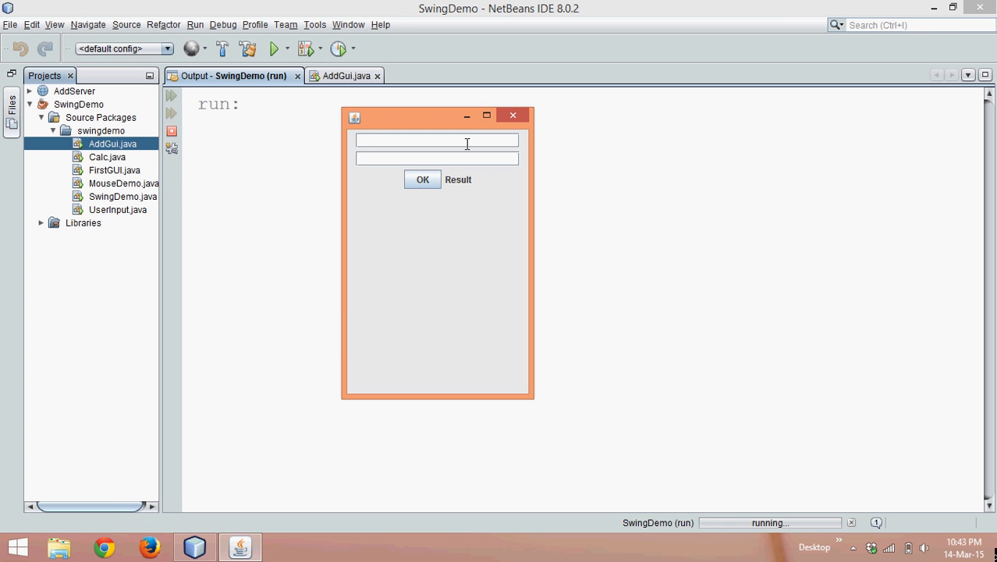
pyautogui.write('5')
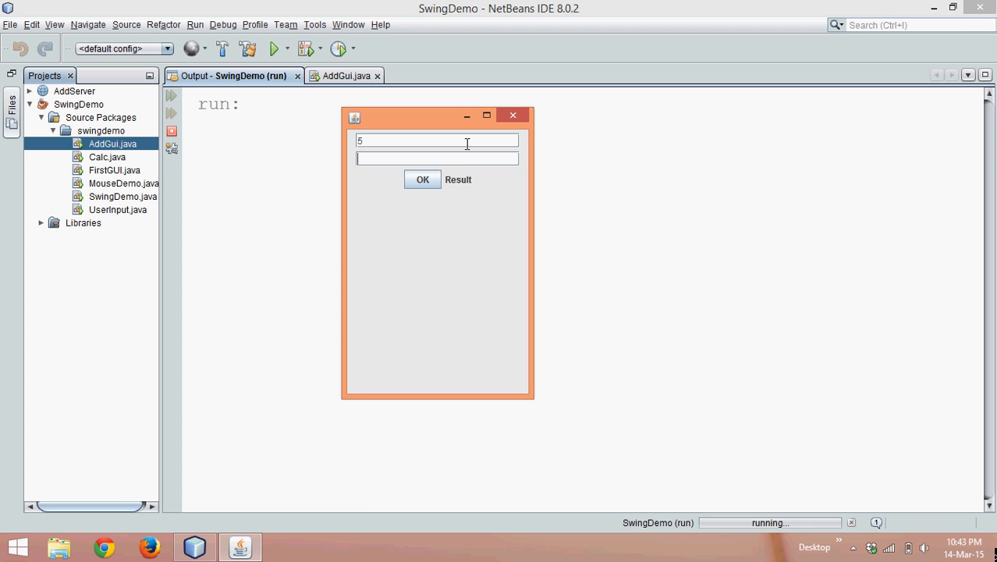
pyautogui.click(422, 179)
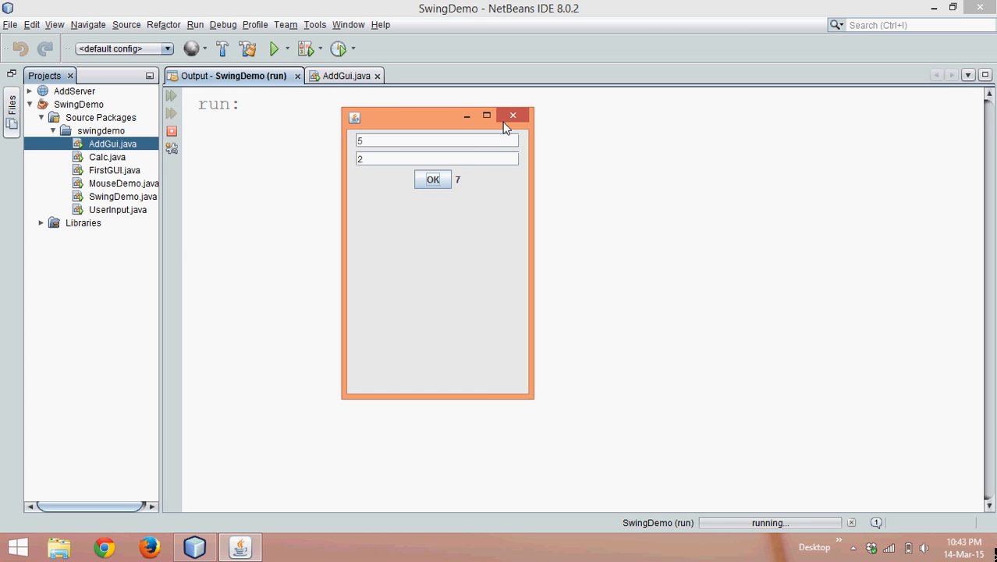
pyautogui.click(513, 115)
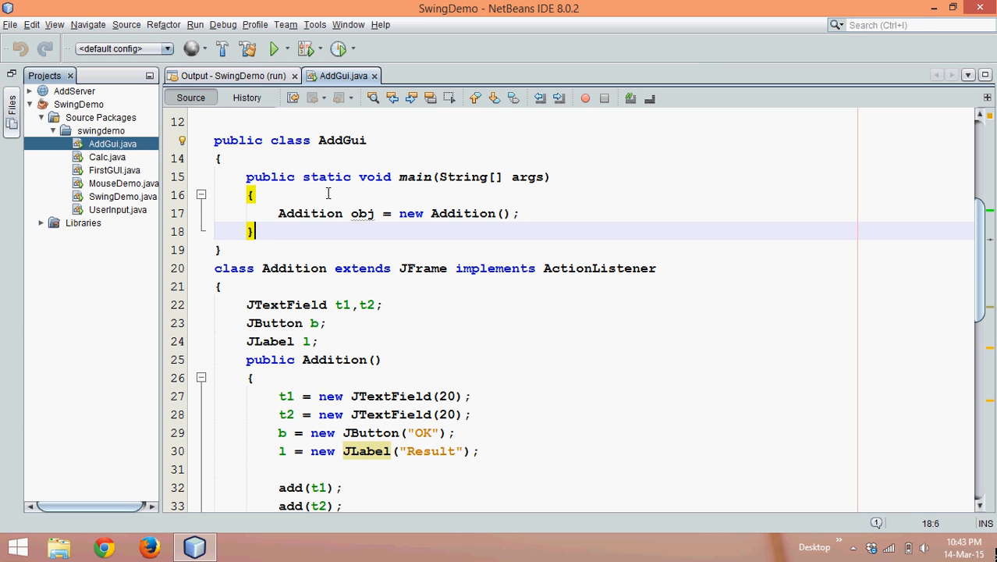
# Add a new Java class named Caller to the swingdemo package via New > Java Class
pyautogui.click(100, 130)
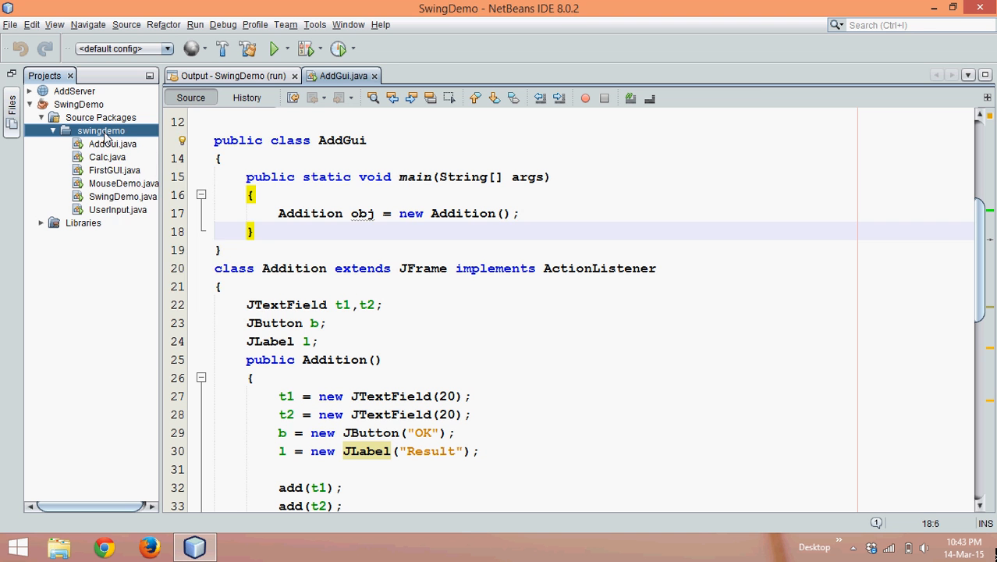
pyautogui.rightClick(101, 131)
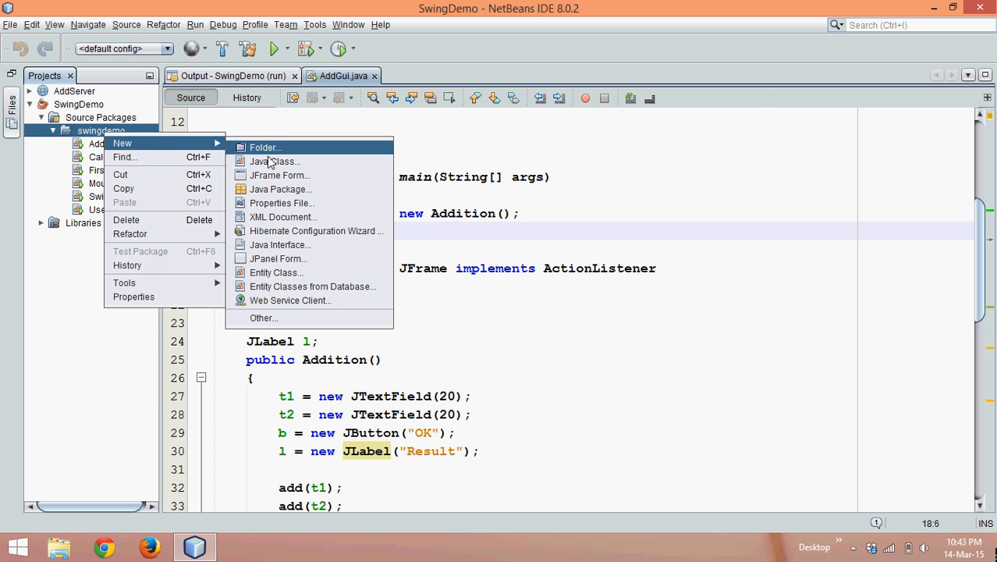
pyautogui.click(274, 162)
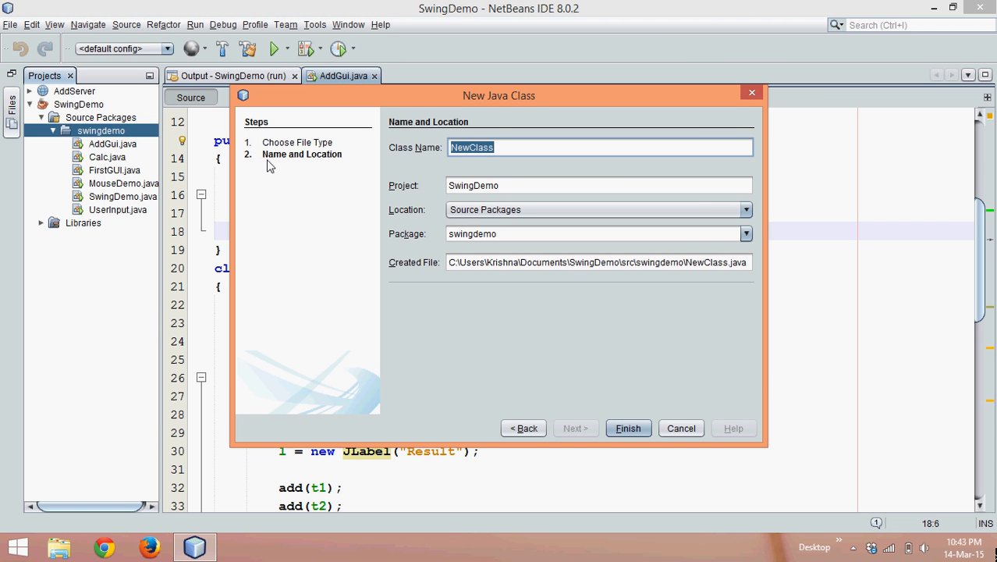
pyautogui.click(628, 428)
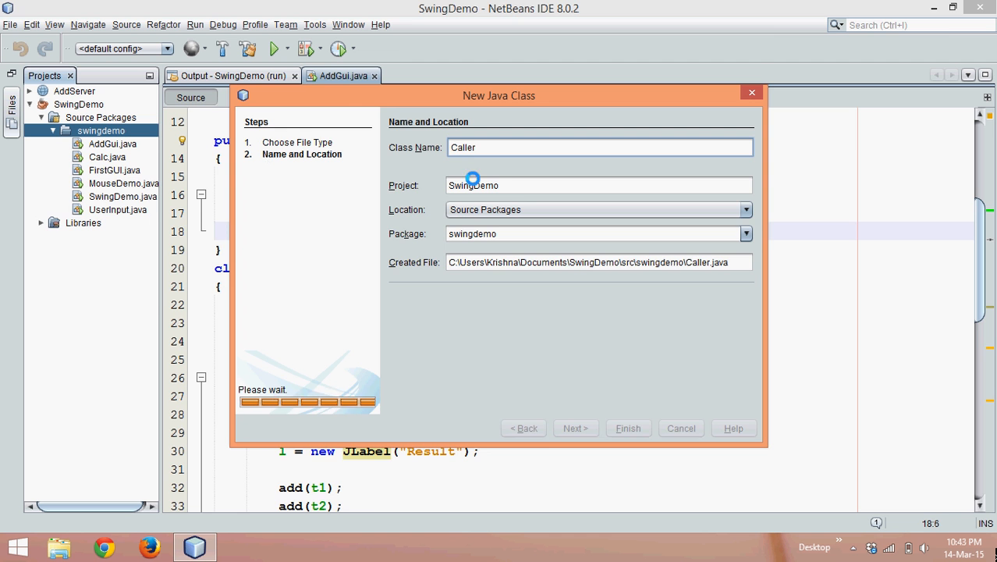
pyautogui.click(628, 428)
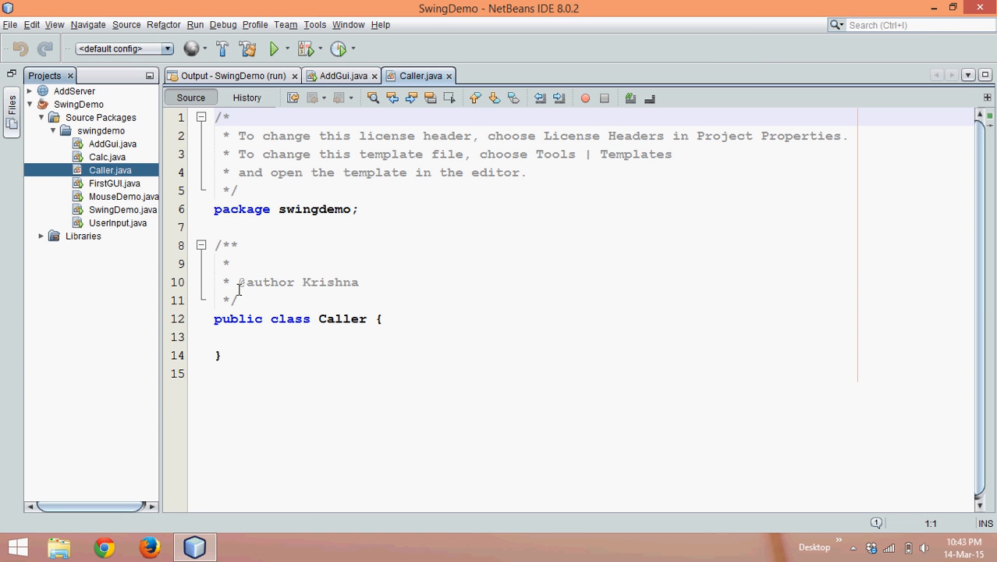
# Delete the author comment block and add an empty public static void main(String[] args) method
pyautogui.moveTo(217, 244); pyautogui.dragTo(240, 300)
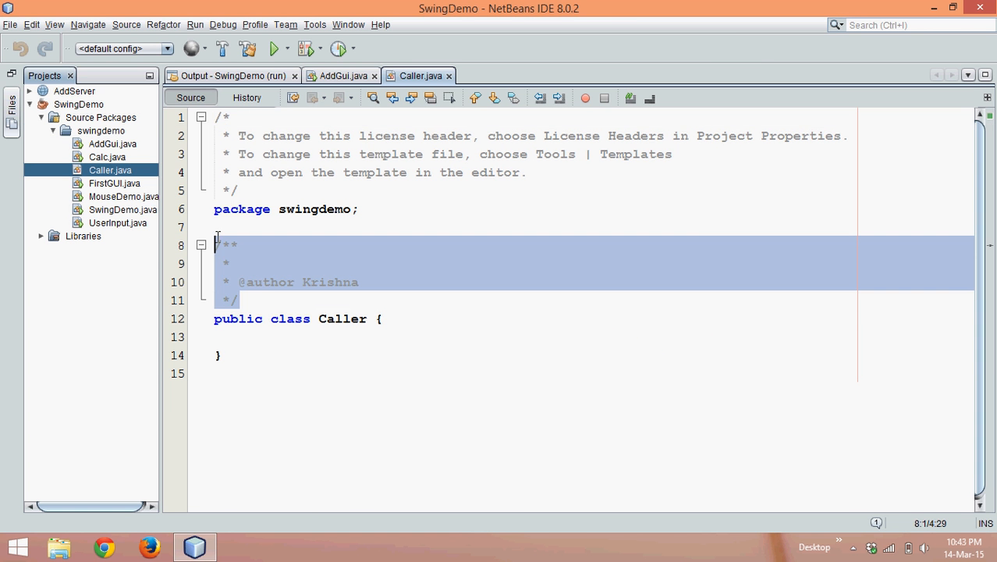
pyautogui.press('Delete')
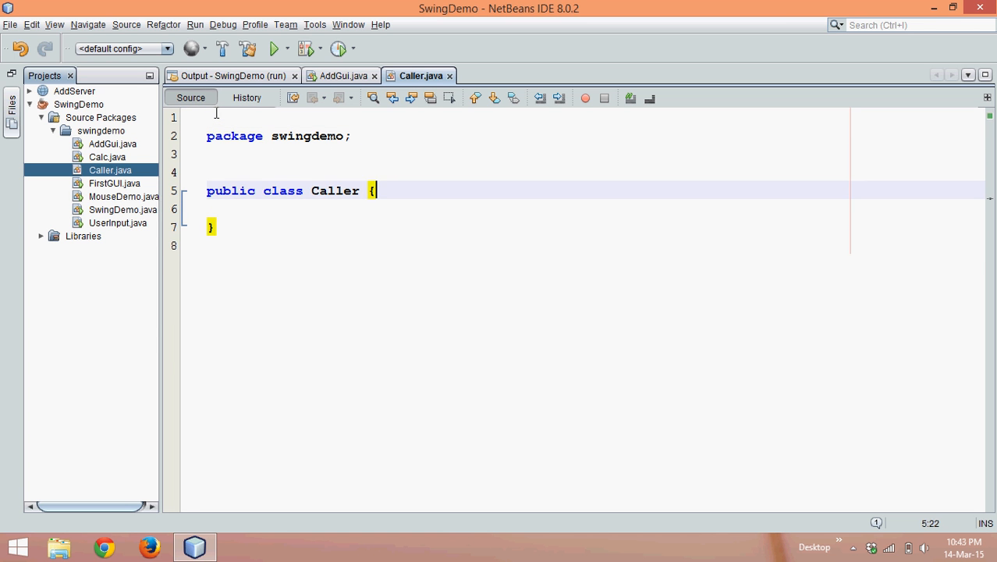
pyautogui.press('enter')
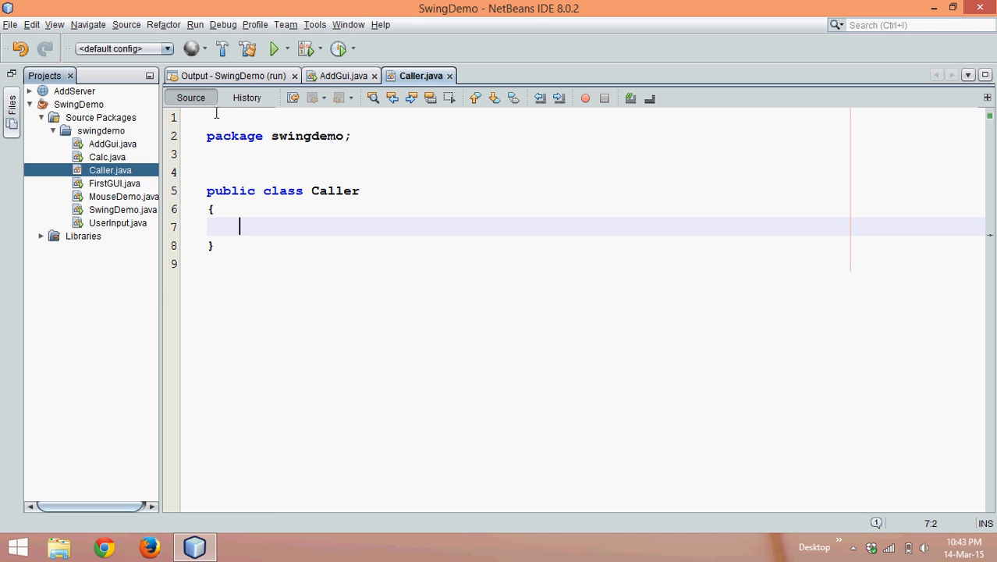
pyautogui.write('public static void main(String[] args) {')
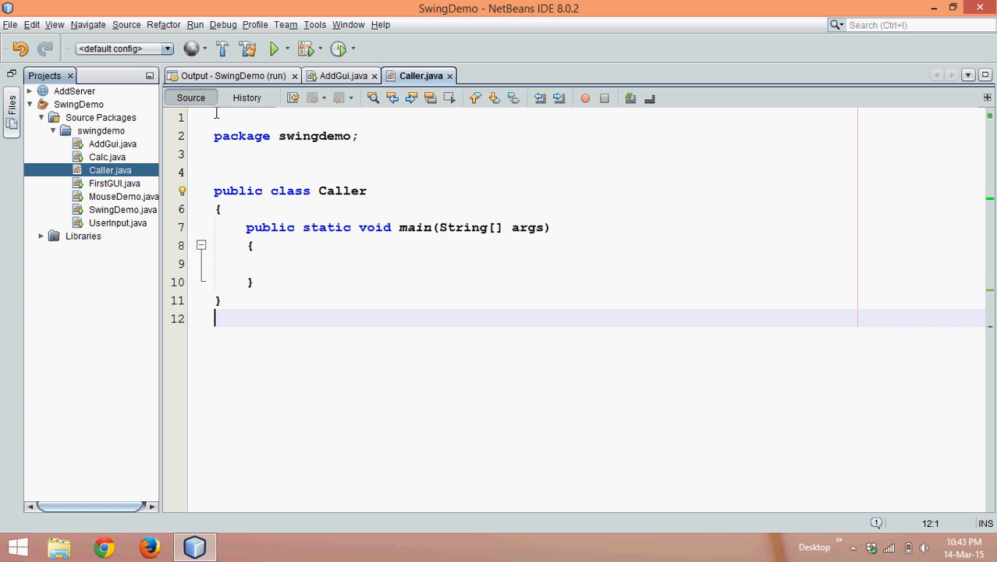
# Start a second class declaration named Xyz below Caller and place the caret in its name
pyautogui.write('class')
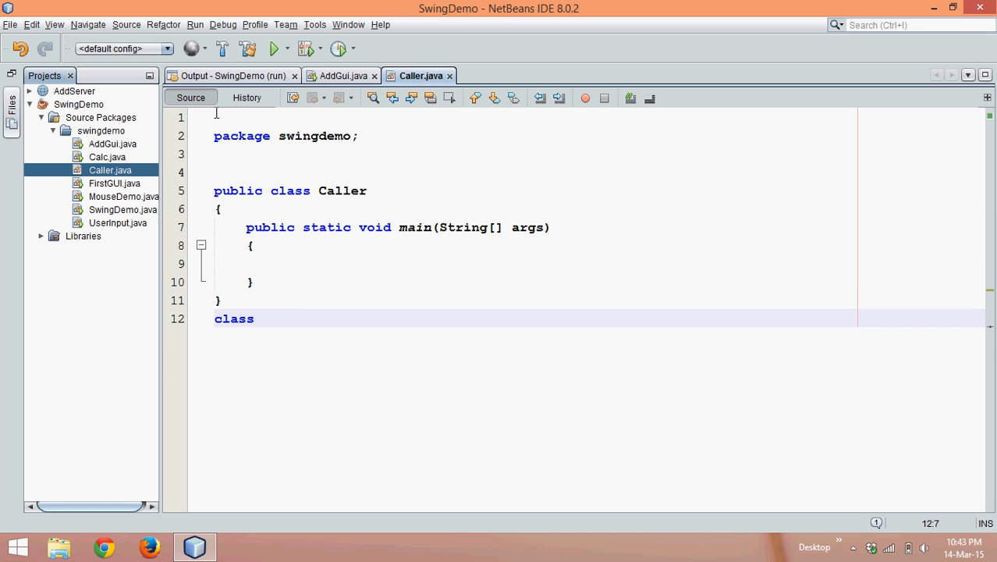
pyautogui.write('Xyz')
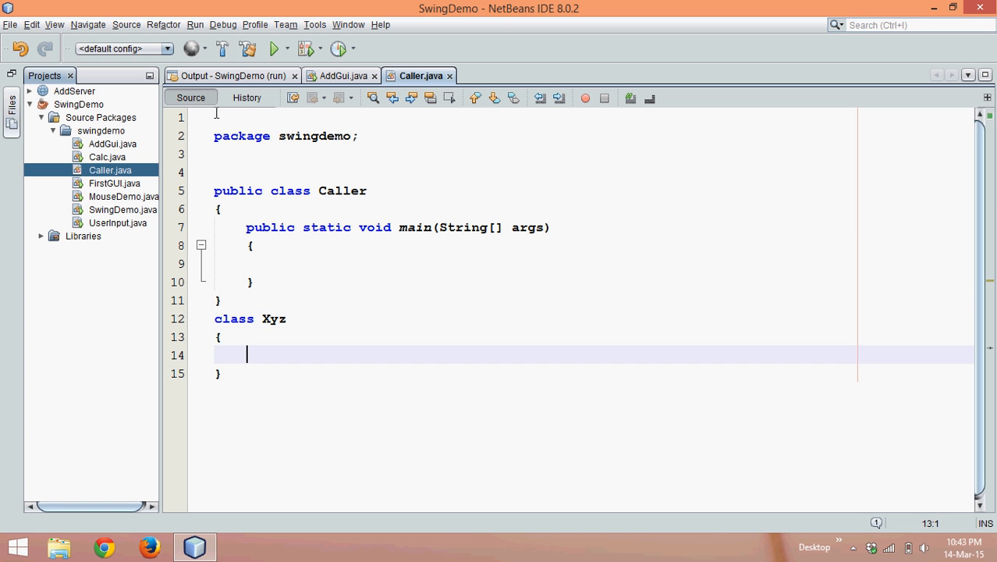
pyautogui.click(287, 318)
pyautogui.write(' extends J')
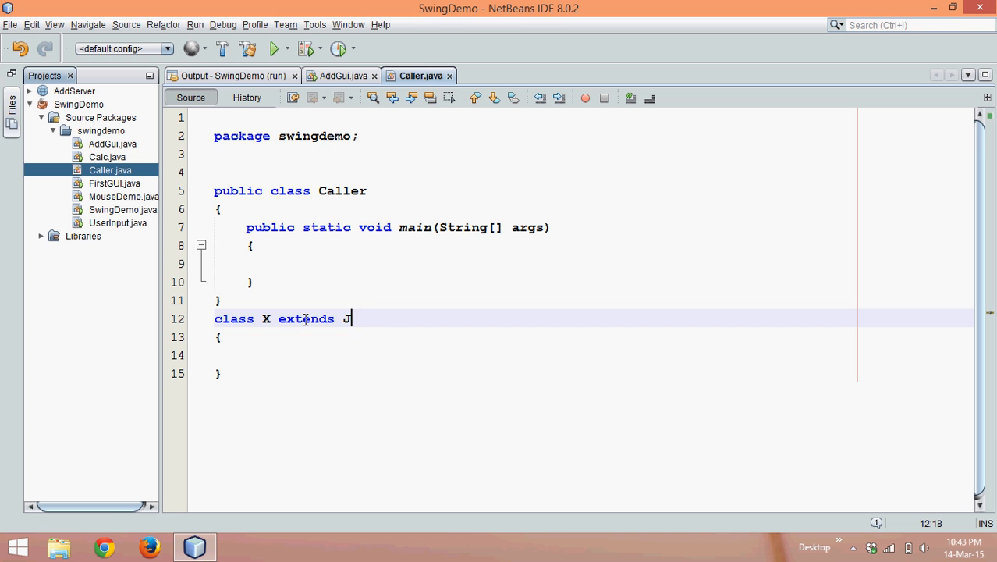
# Make X extend JFrame with an X() constructor for flow layout, visibility, 400×400 size, exit-on-close, and fix imports
pyautogui.write('Frame')
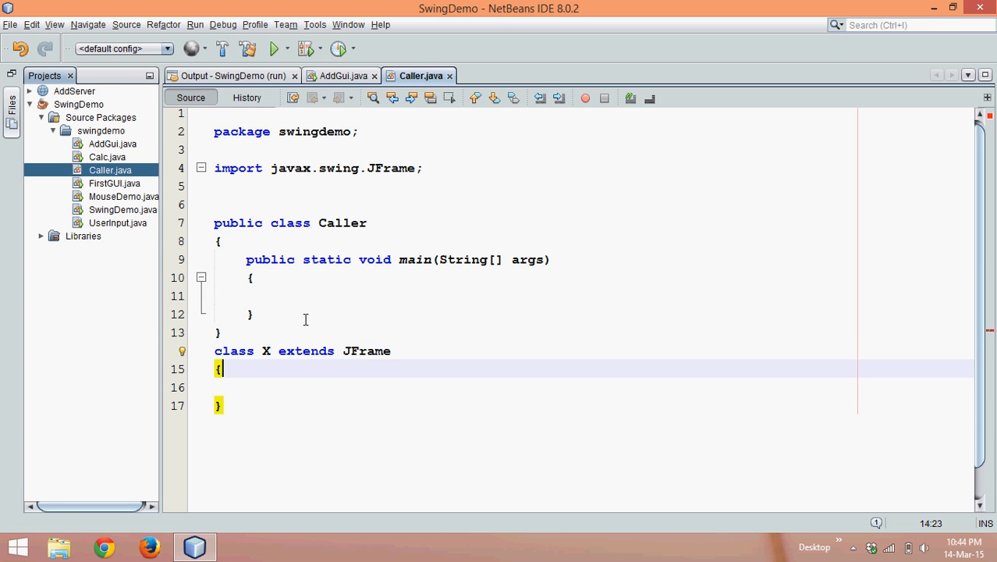
pyautogui.write('public')
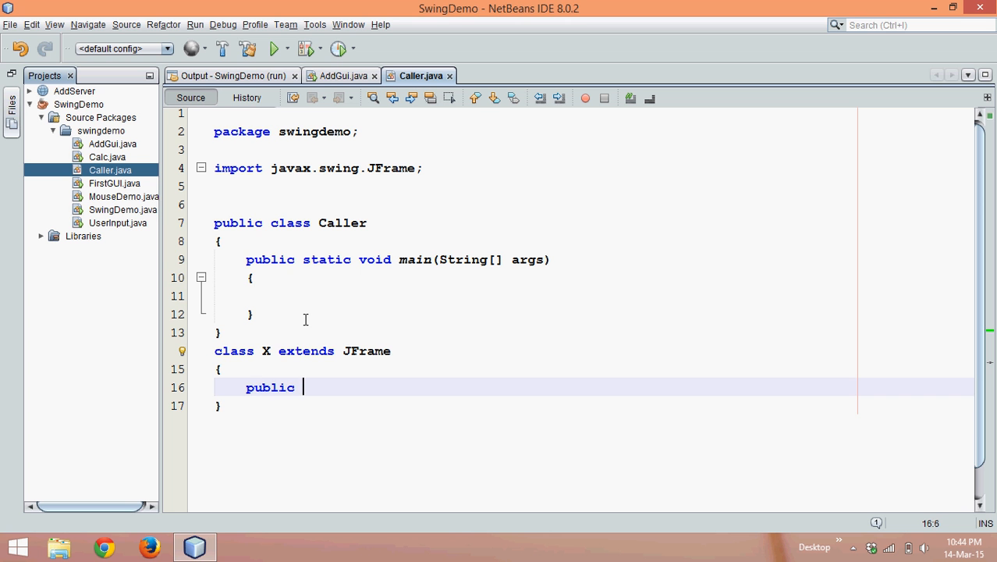
pyautogui.write('X()')
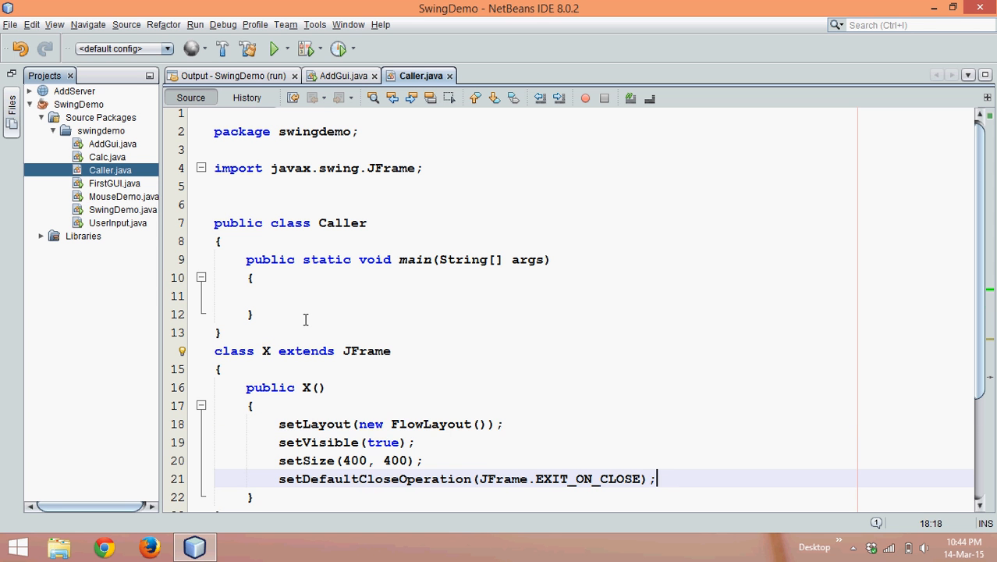
pyautogui.click(252, 405)
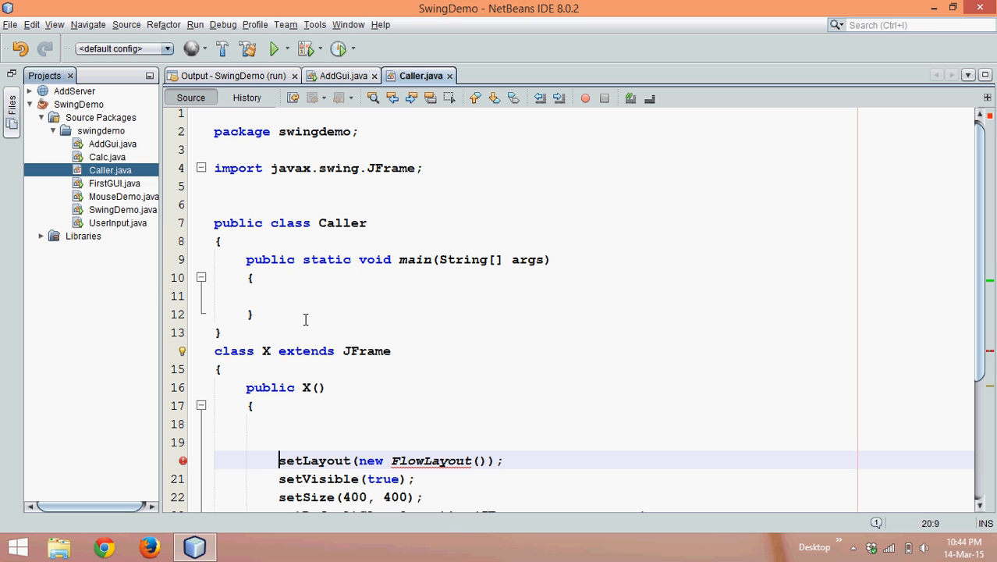
pyautogui.press('ctrl+shift+i')
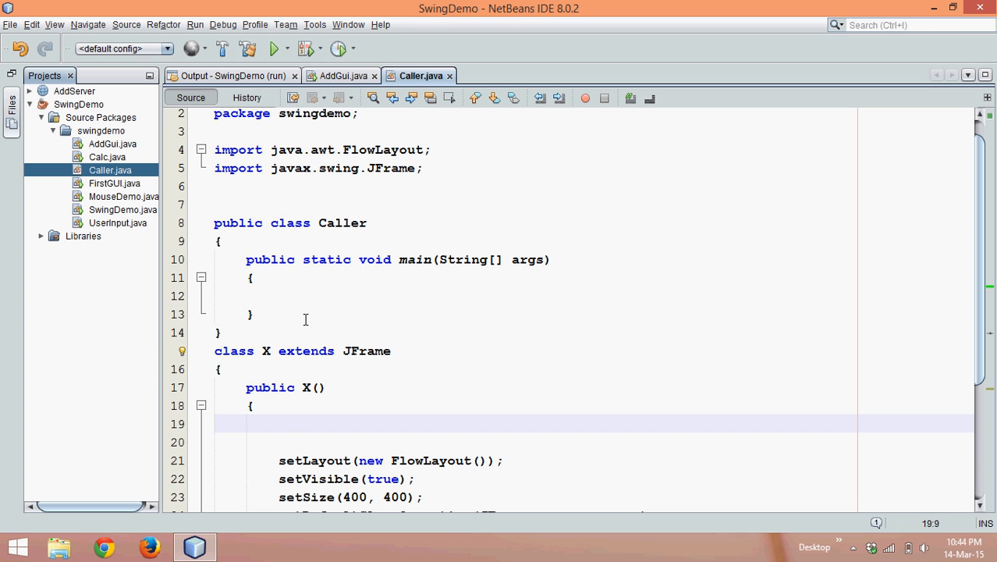
# Declare JButton b = new JButton("ADD Form") in the X constructor
pyautogui.write('J')
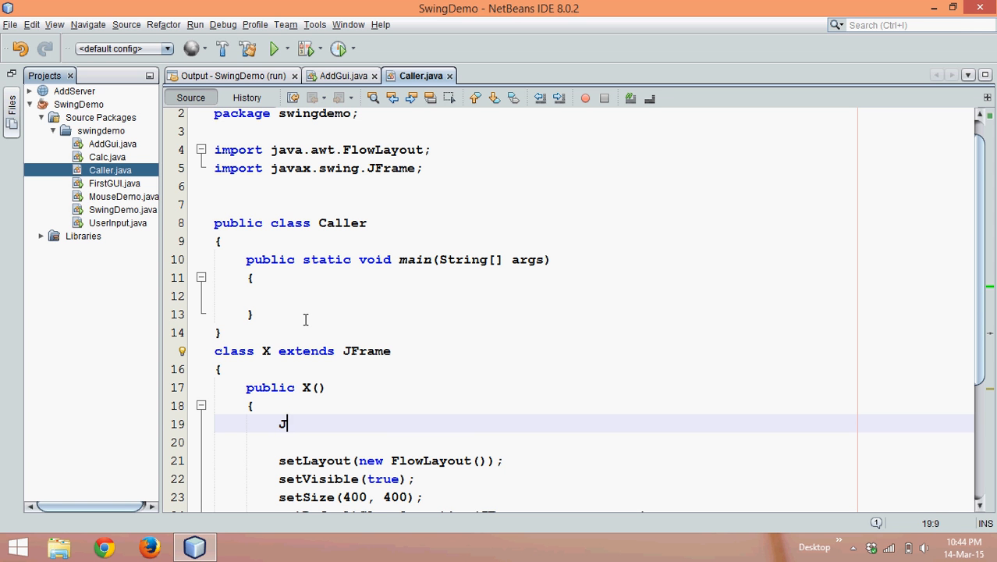
pyautogui.write('Butti')
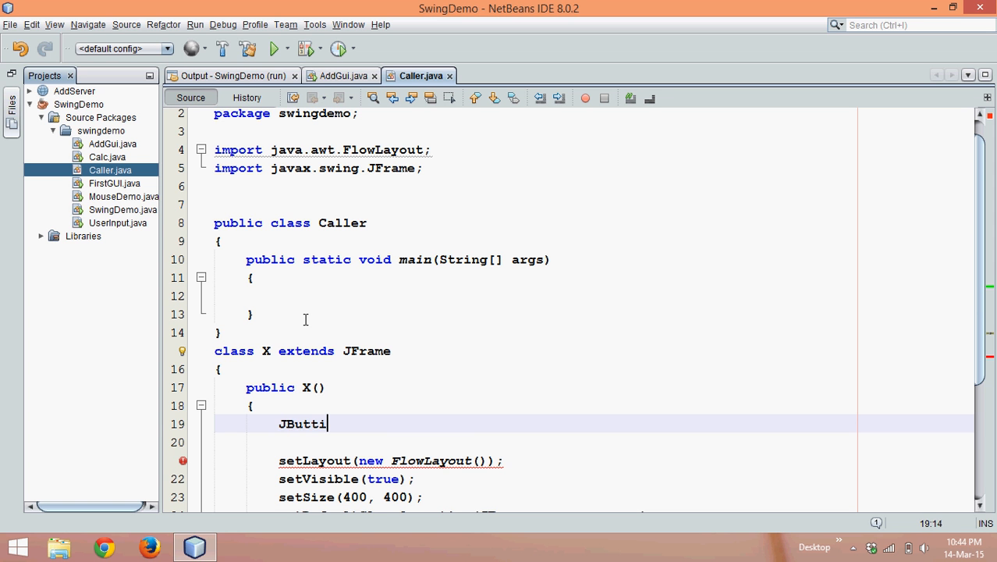
pyautogui.press('backspace')
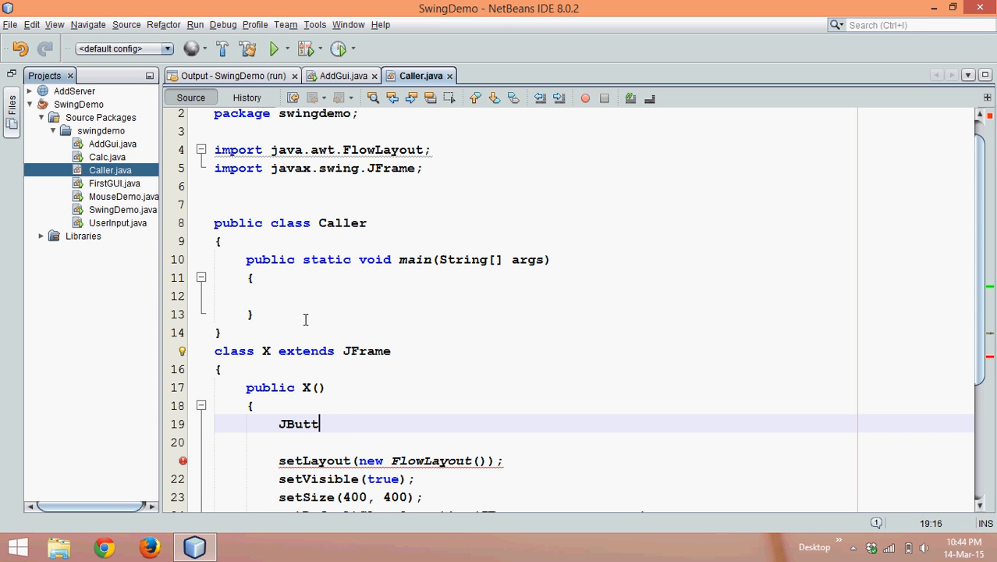
pyautogui.write('on b = new')
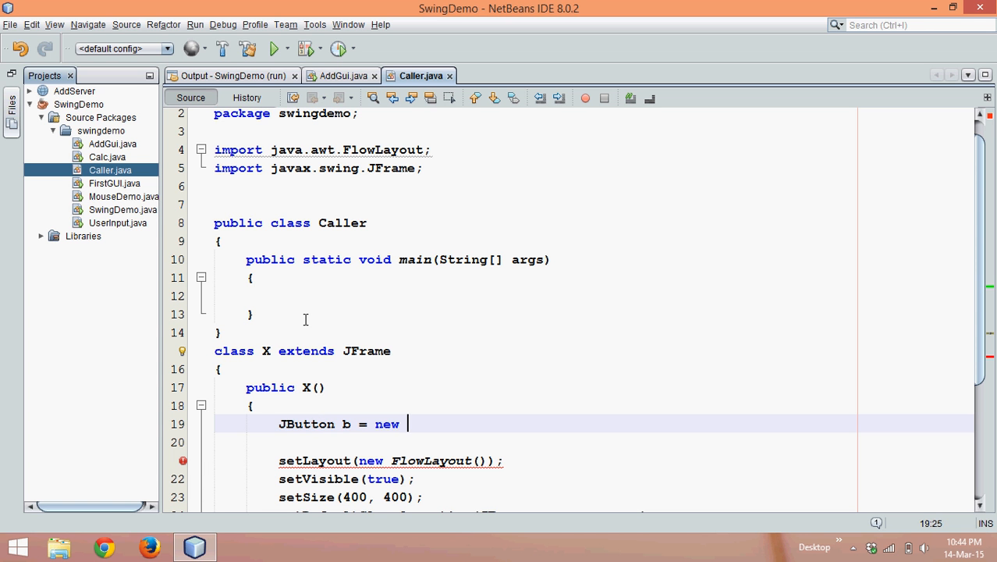
pyautogui.write('JButton("");')
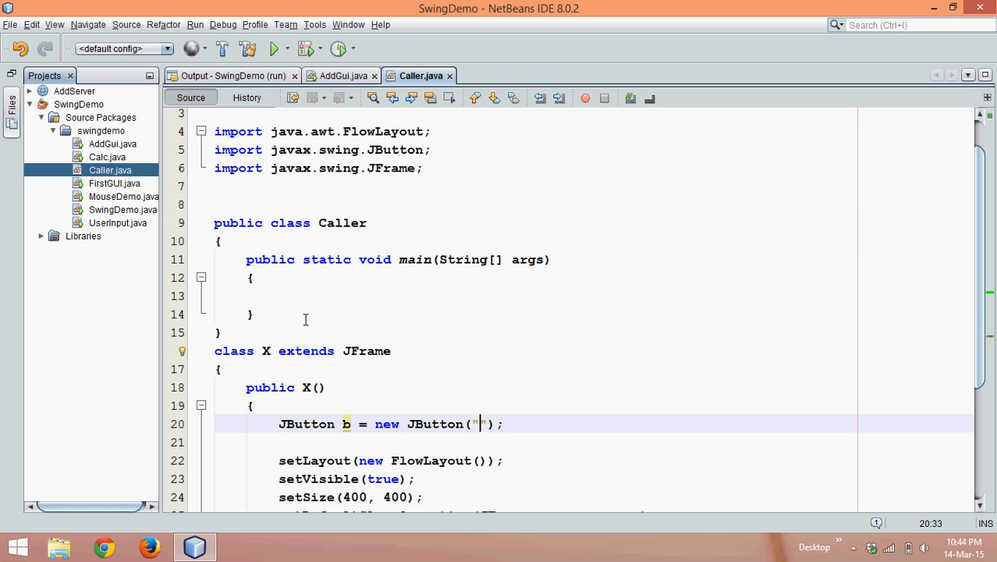
pyautogui.write('A')
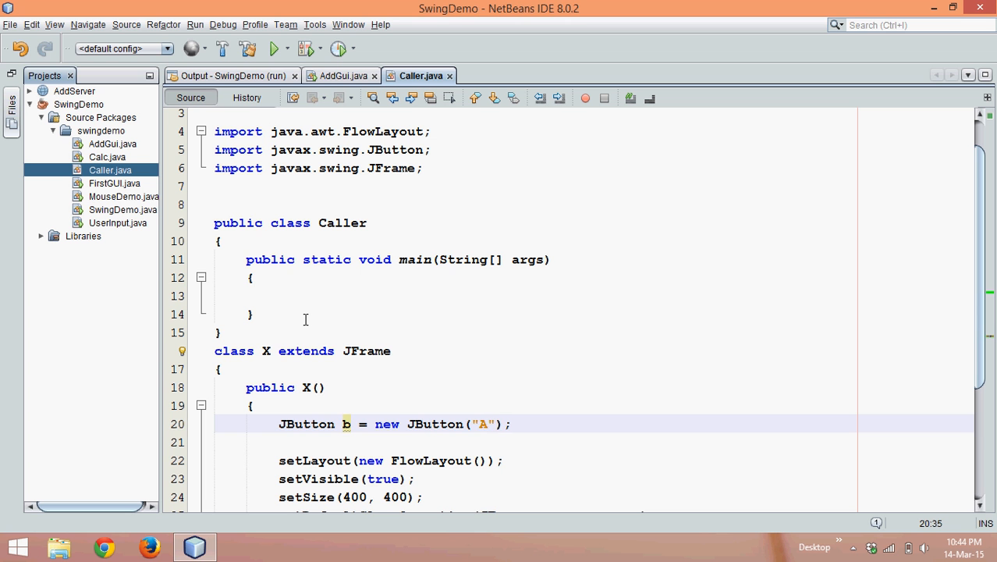
pyautogui.write('DD Form')
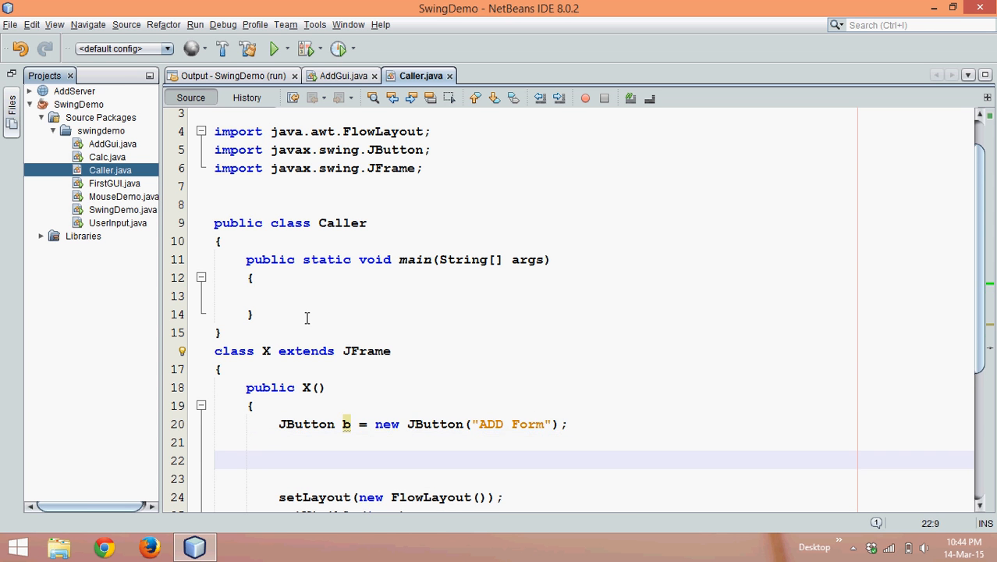
# Glance at the AddGui.java source, then return to Caller.java below the button line
pyautogui.scroll(-3)
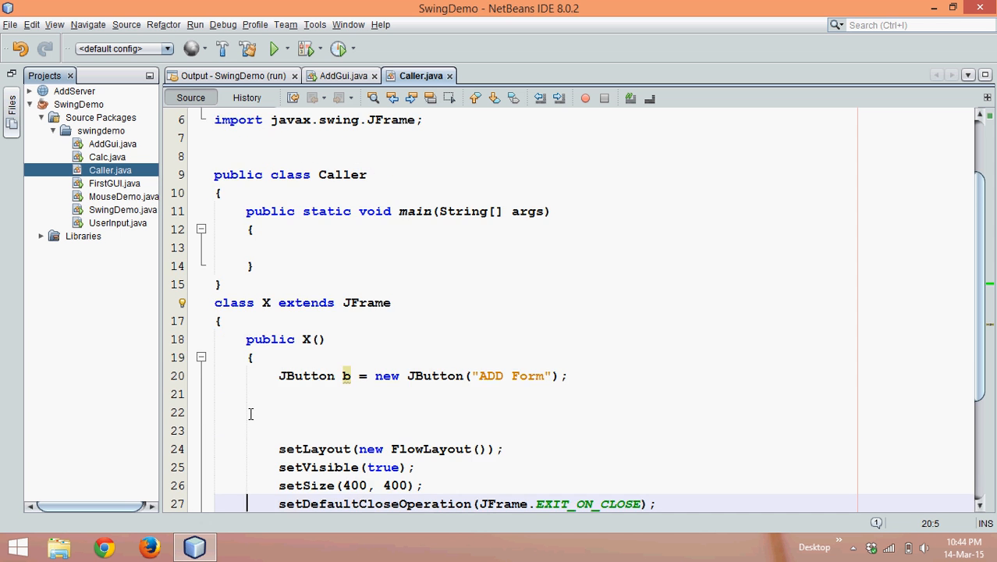
pyautogui.scroll(-3)
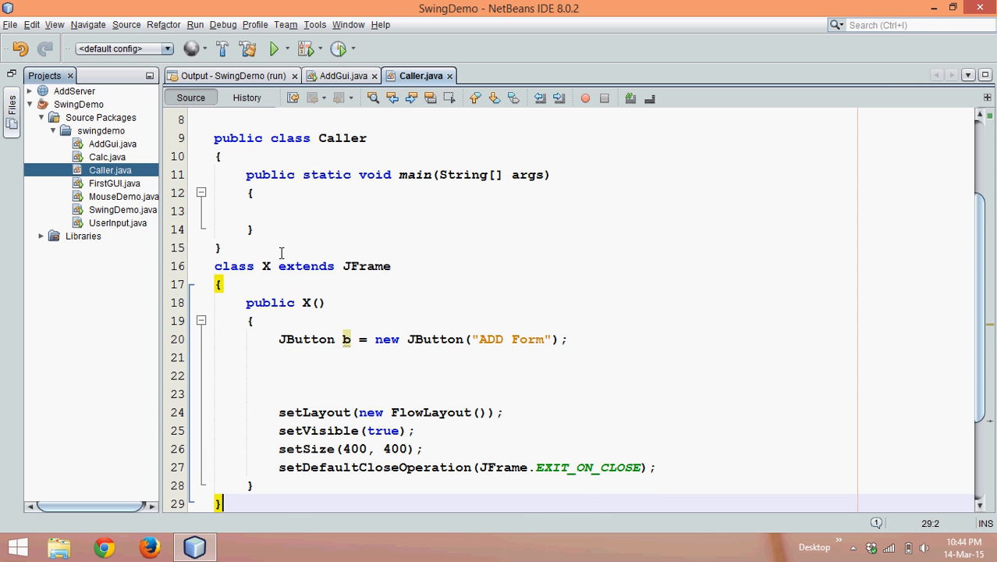
pyautogui.click(340, 76)
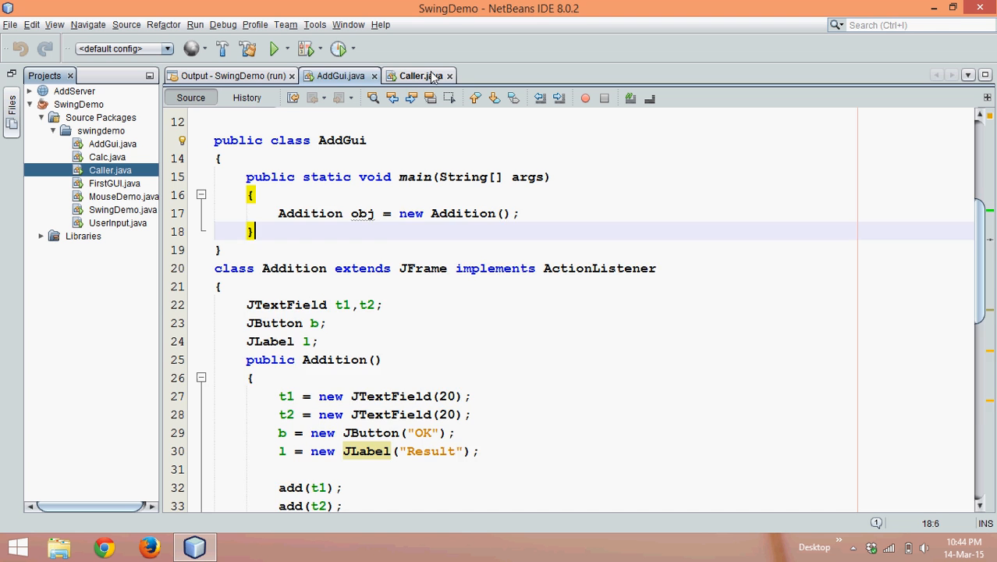
pyautogui.click(419, 76)
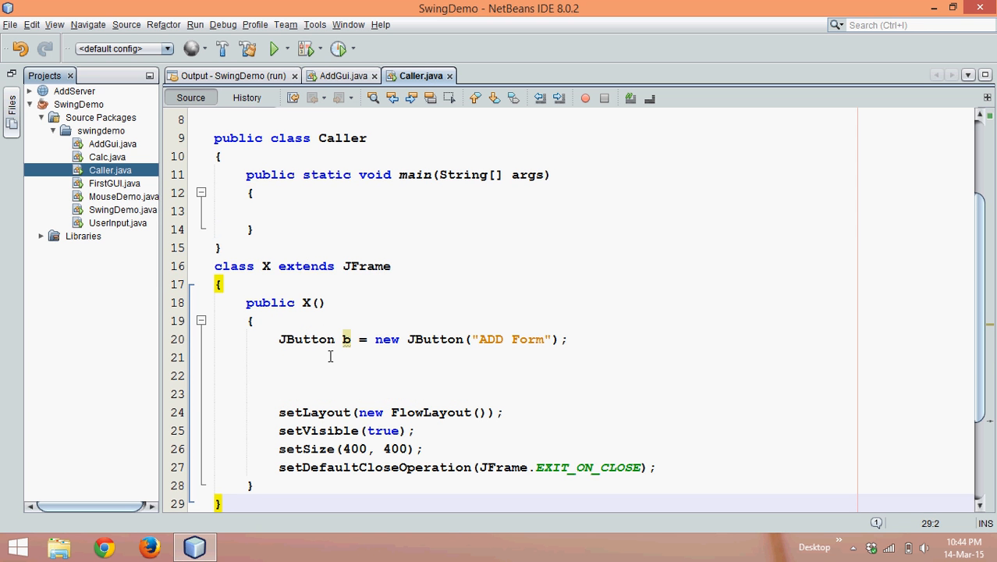
pyautogui.click(305, 356)
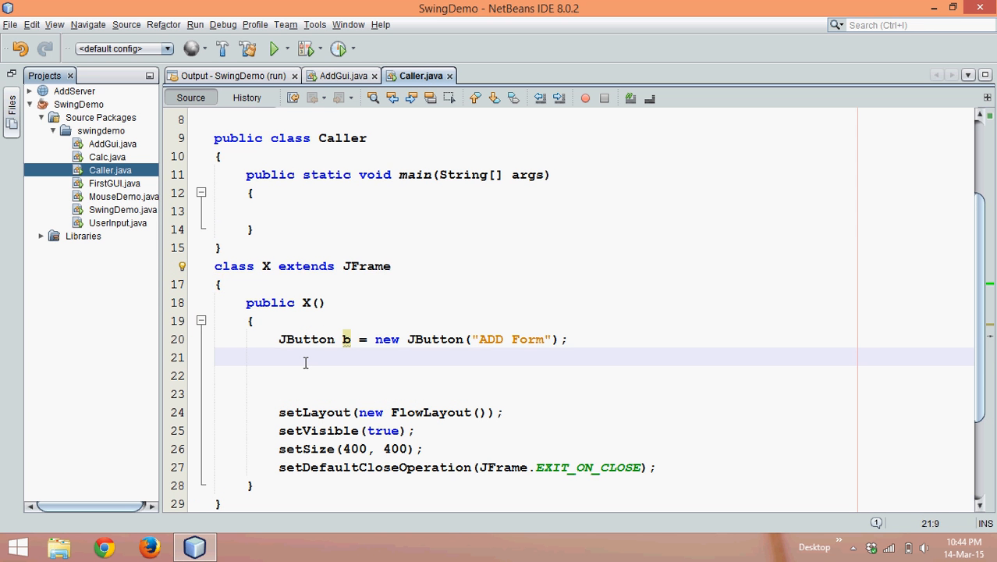
# Attach an ActionListener to button b with an actionPerformed(ActionEvent e) method
pyautogui.write('b.add(b')
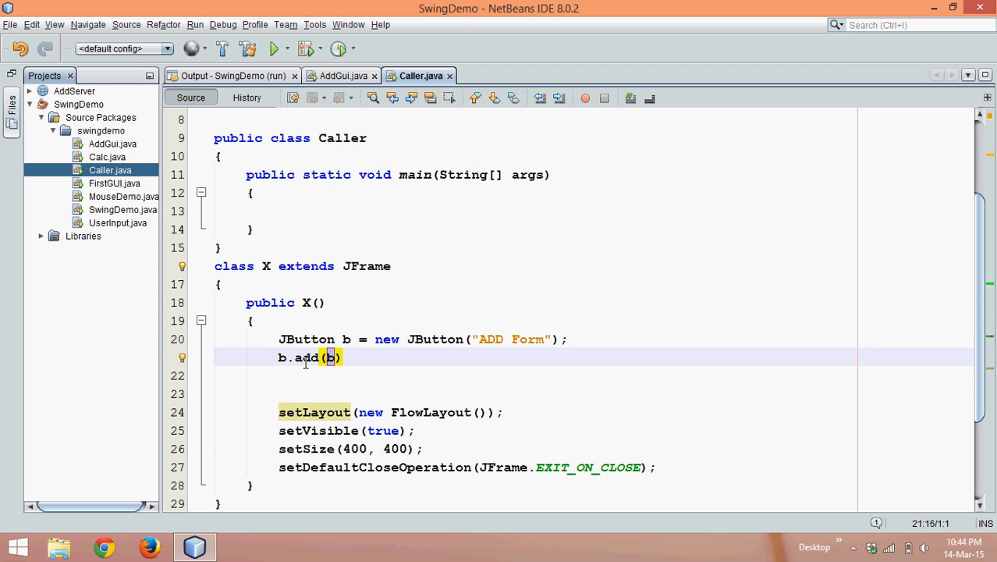
pyautogui.press('BackSpace')
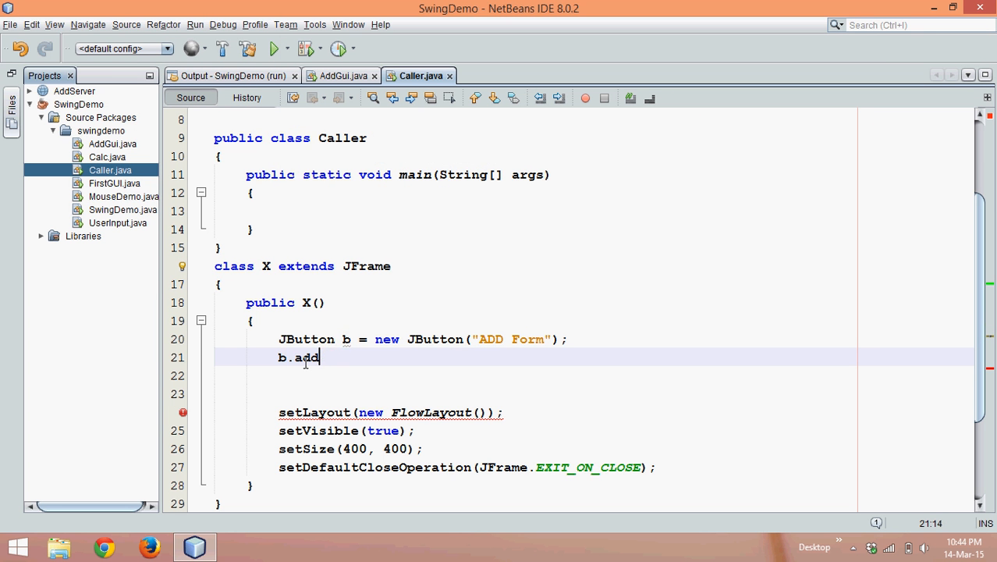
pyautogui.write('ActionListener(new );')
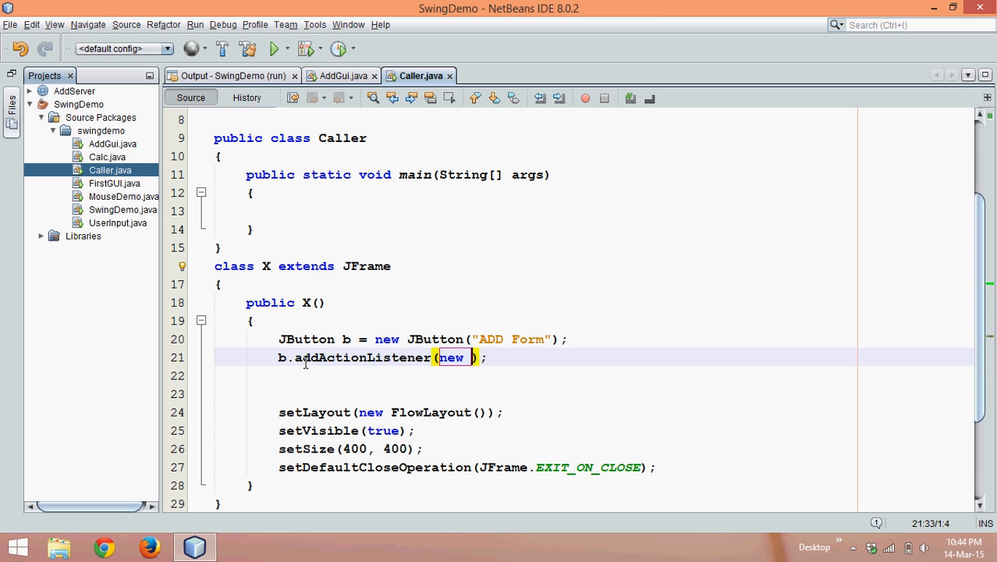
pyautogui.write('A')
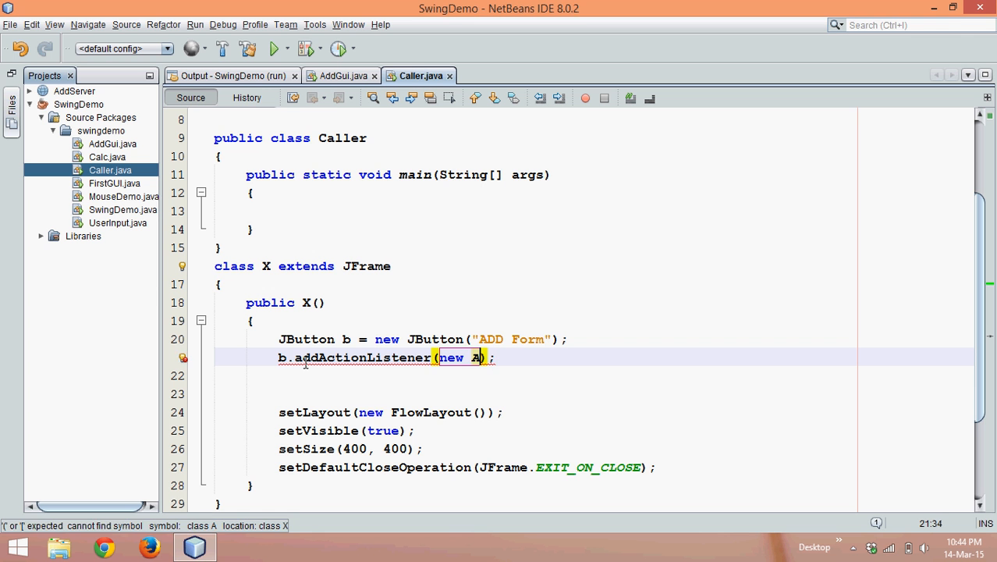
pyautogui.write('ctionListener(')
pyautogui.write('public void actionPerformed(ActionEvent e)')
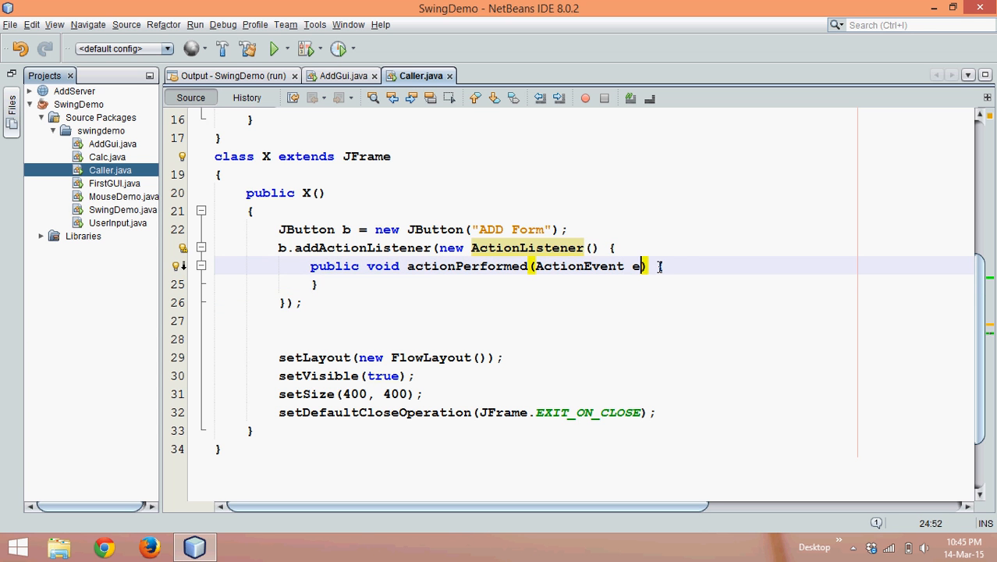
pyautogui.press('enter')
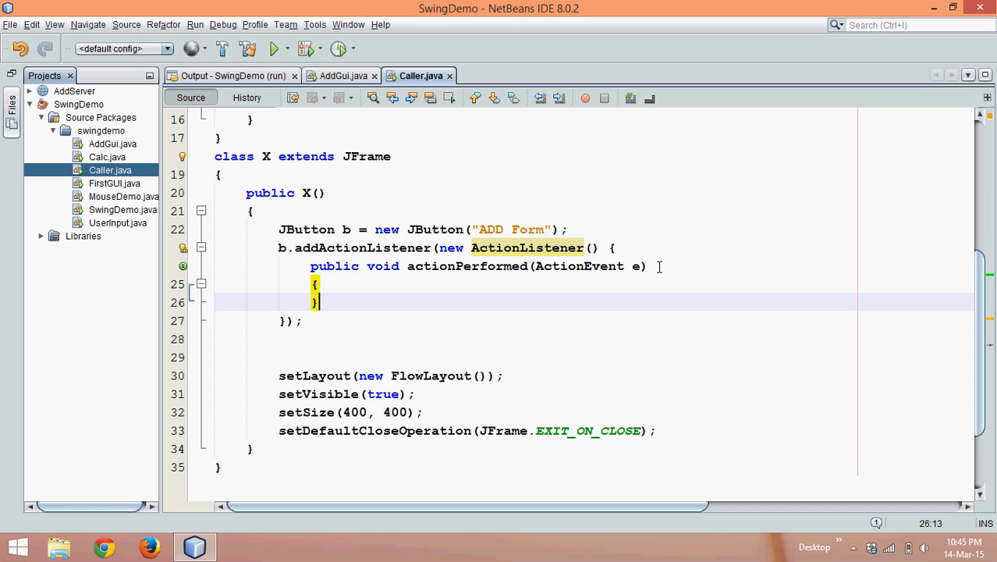
pyautogui.press('enter')
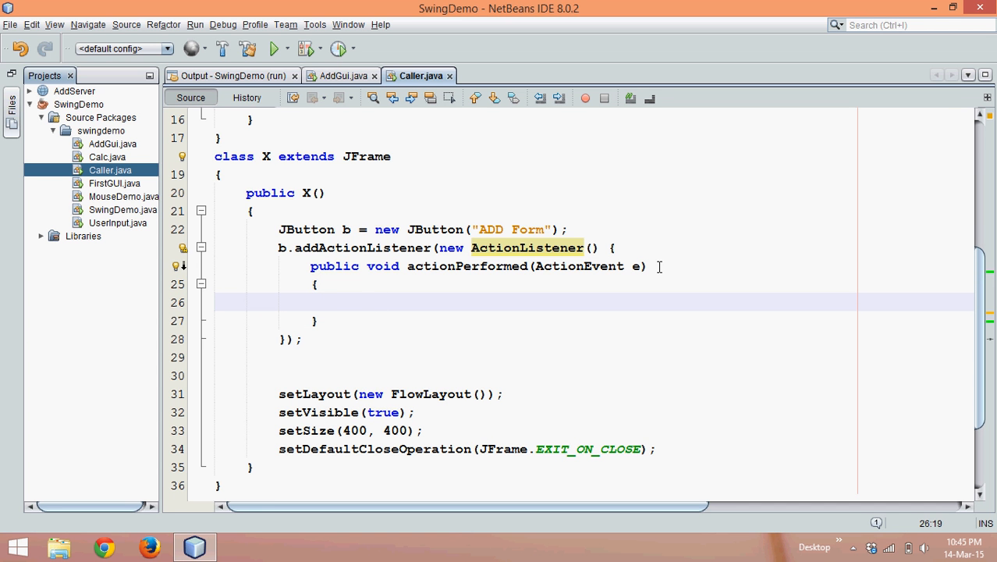
# Make actionPerformed create a new AddGui() form
pyautogui.click(359, 302)
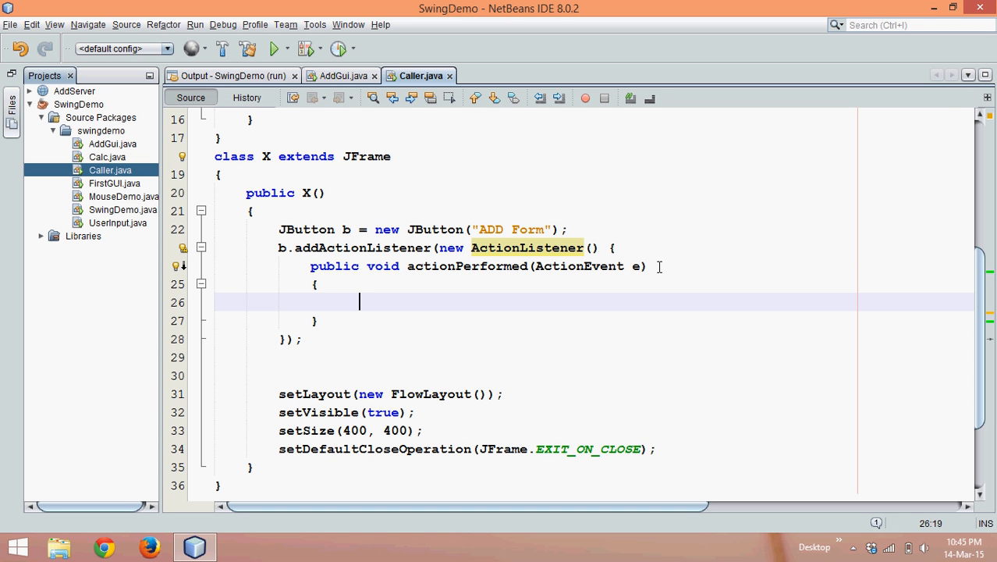
pyautogui.write('new')
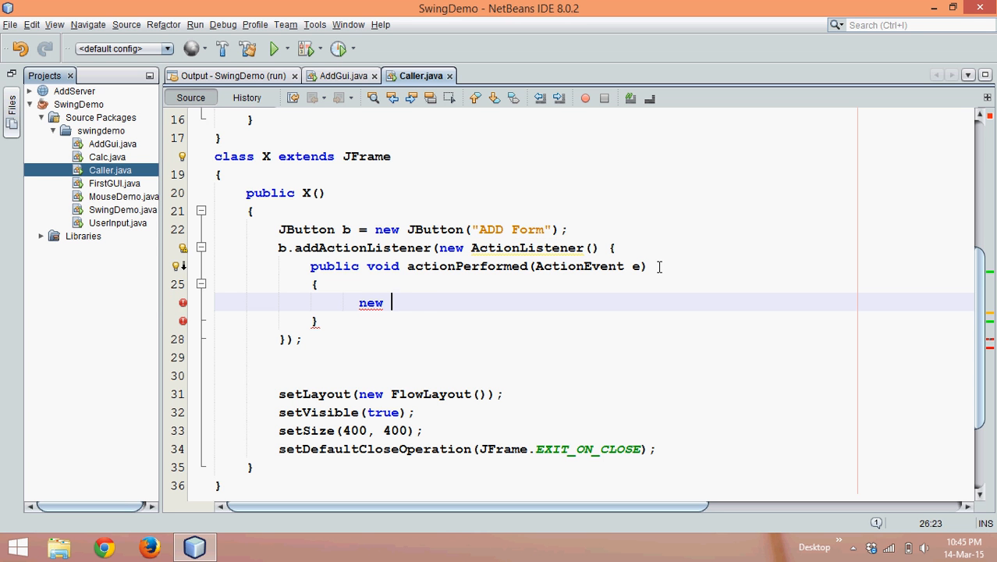
pyautogui.write('AddGu')
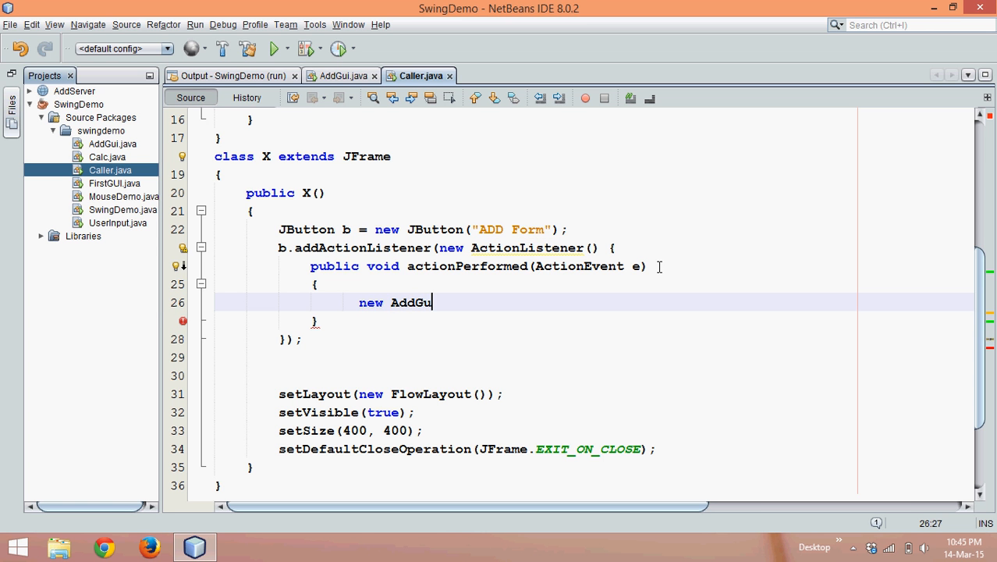
pyautogui.write('i();')
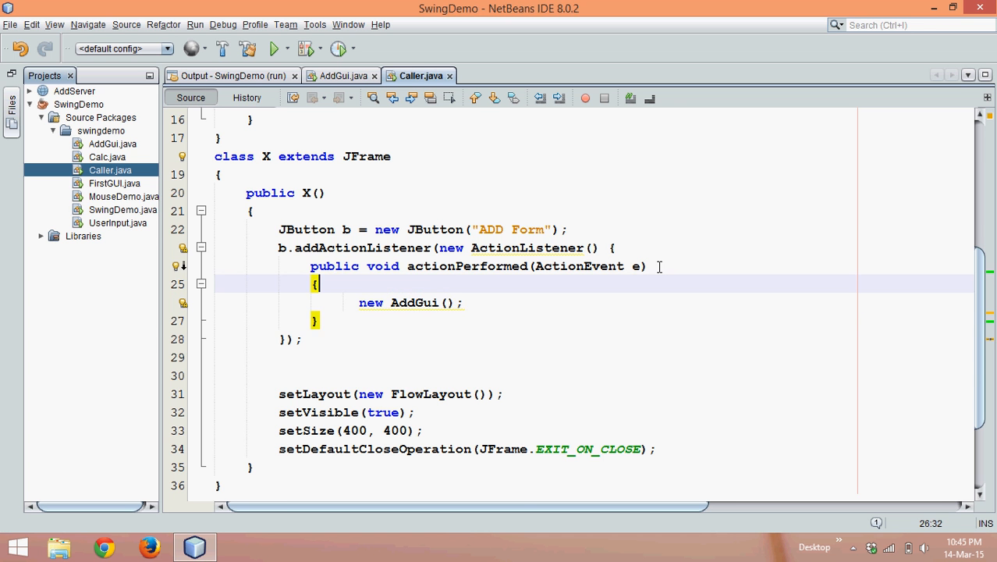
pyautogui.click(250, 211)
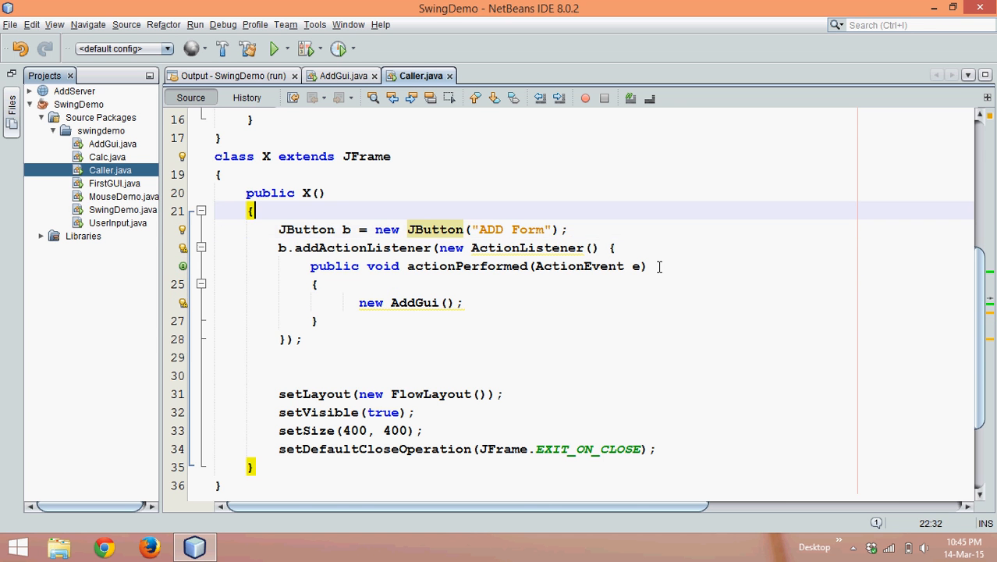
# Add X obj = new X(); to the main method
pyautogui.scroll(3)
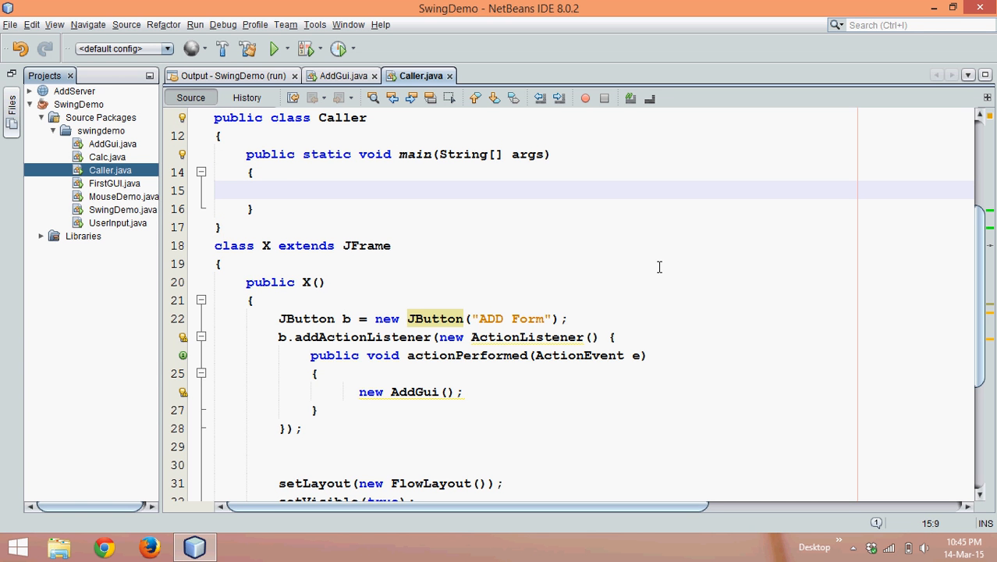
pyautogui.write('X obj = new')
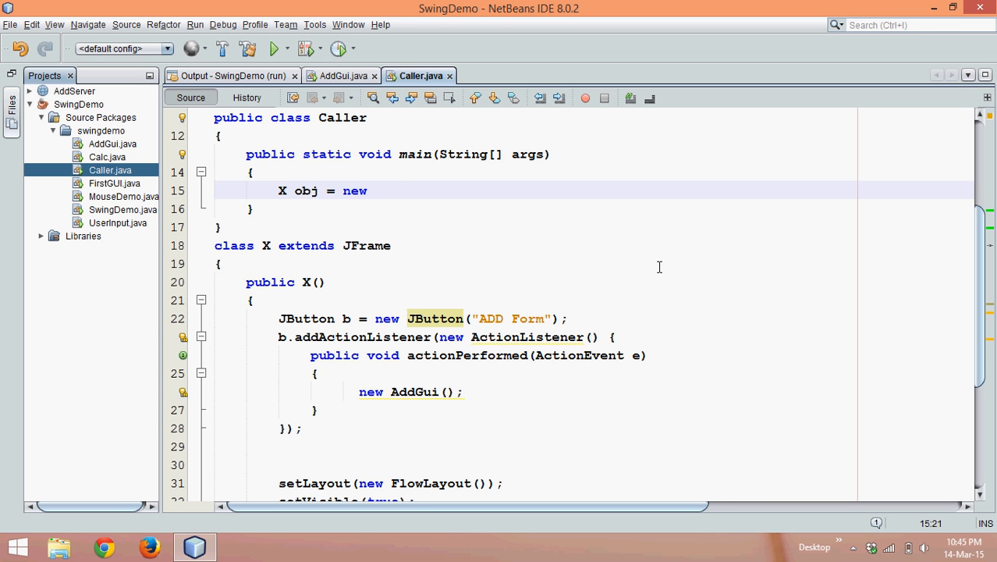
pyautogui.write('X();')
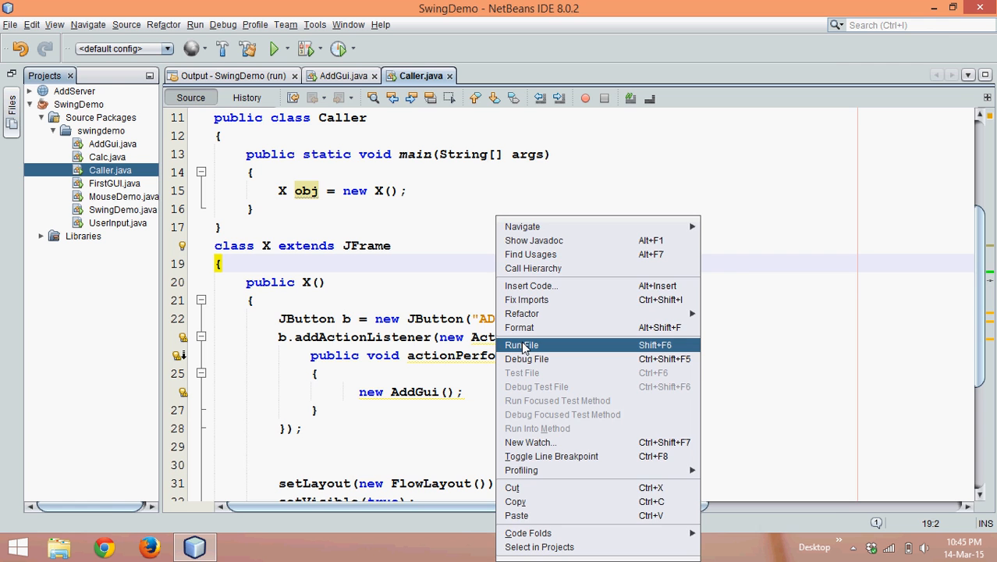
# Run Caller.java and close the empty window that appears
pyautogui.click(522, 345)
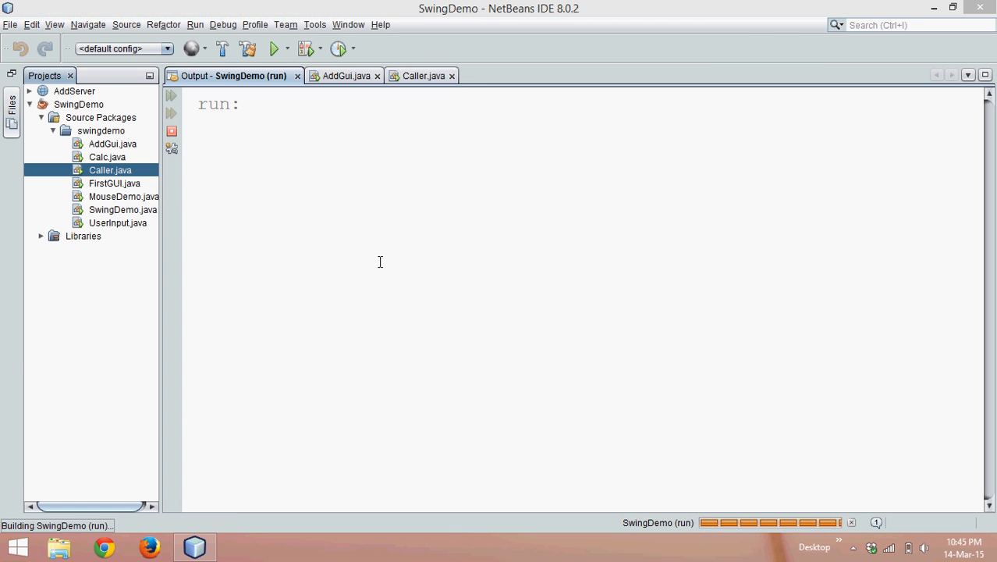
pyautogui.click(274, 49)
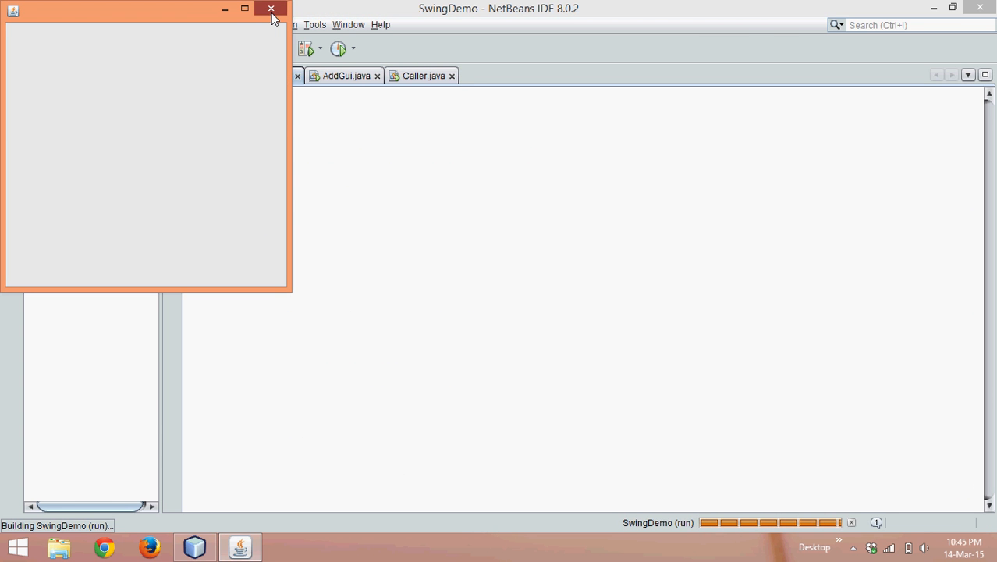
pyautogui.click(271, 9)
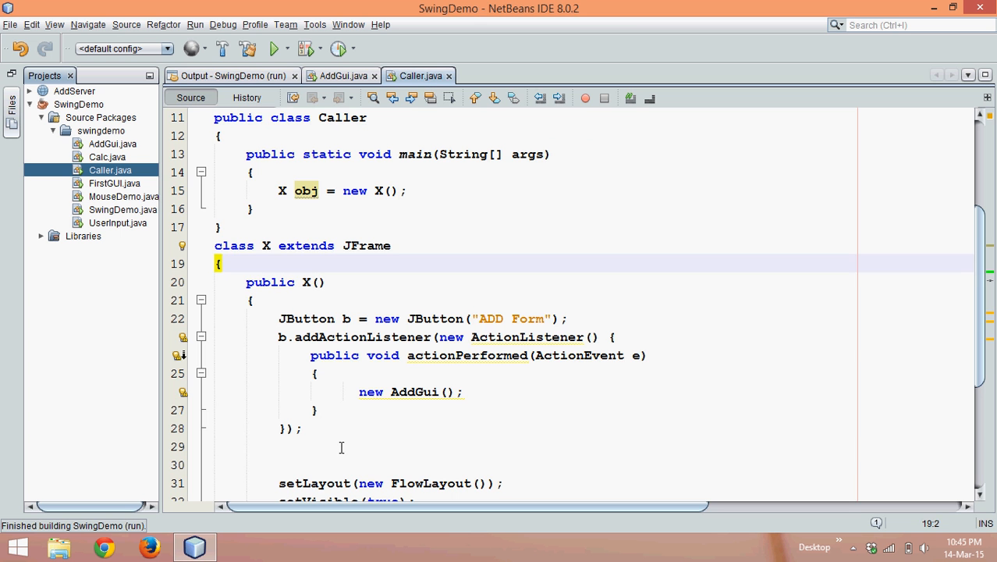
# Add button b to the X frame with add(b);
pyautogui.write('add()')
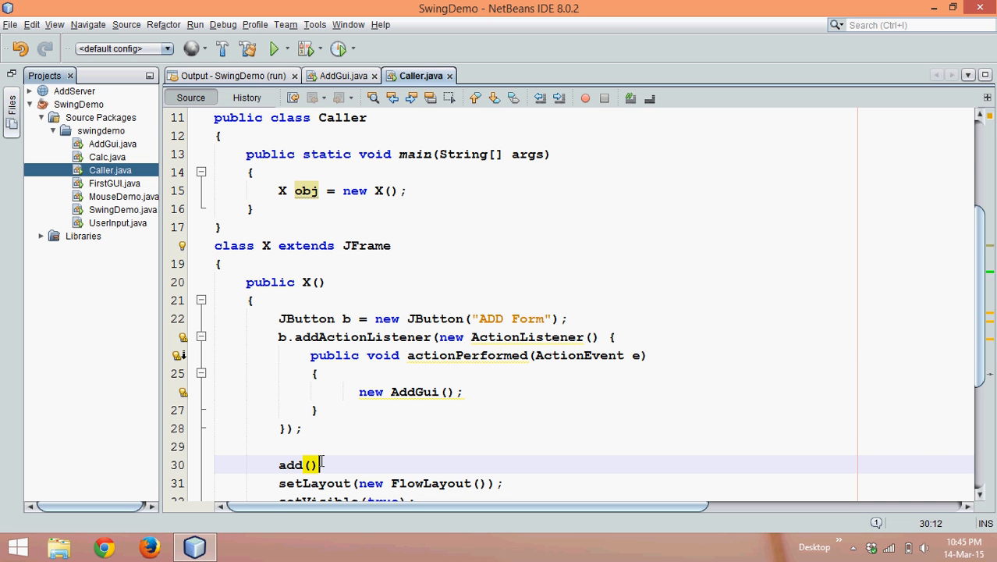
pyautogui.write('x')
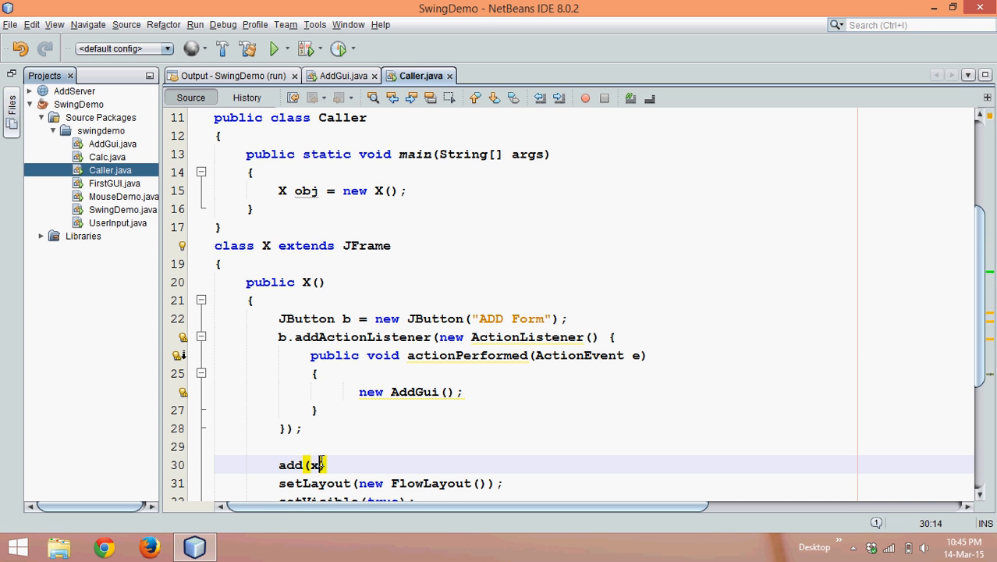
pyautogui.write('b);')
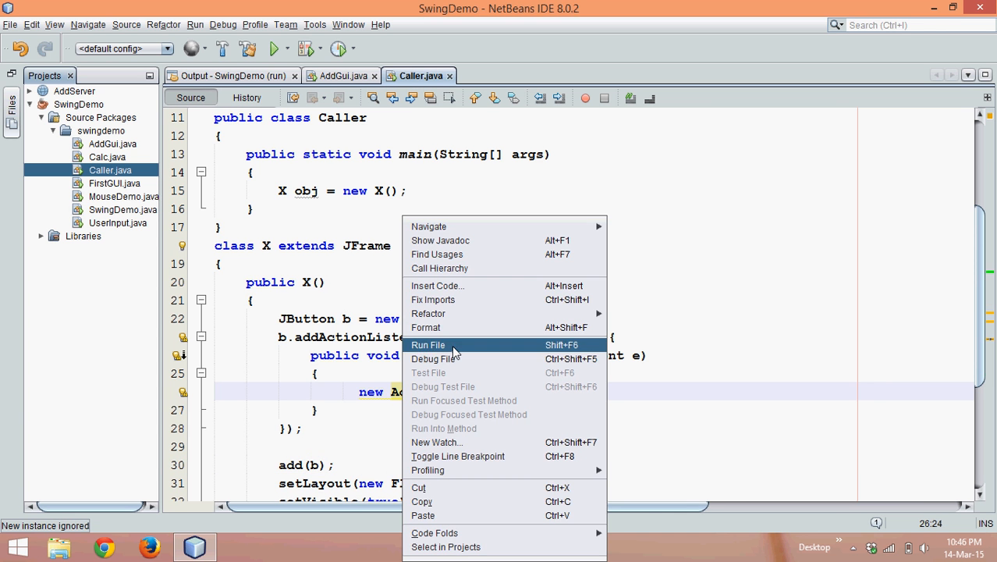
# Run Caller.java to see the ADD Form window, then bring NetBeans back in front
pyautogui.click(427, 345)
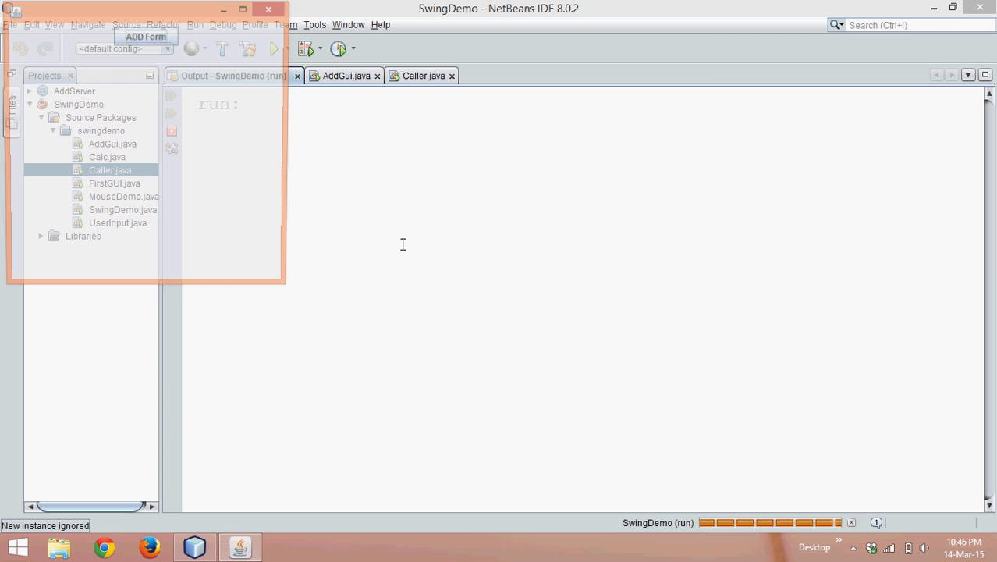
pyautogui.click(275, 48)
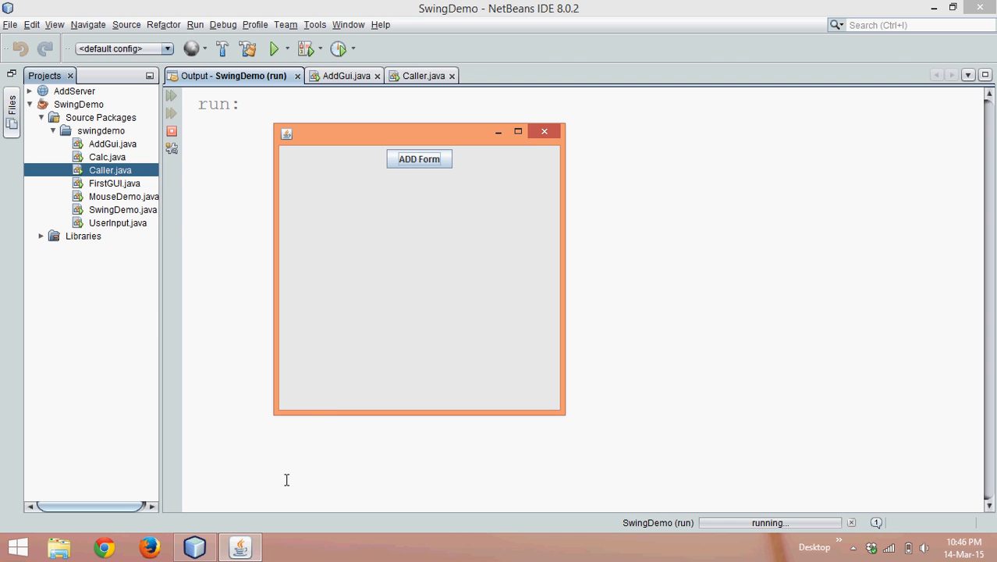
pyautogui.moveTo(431, 328)
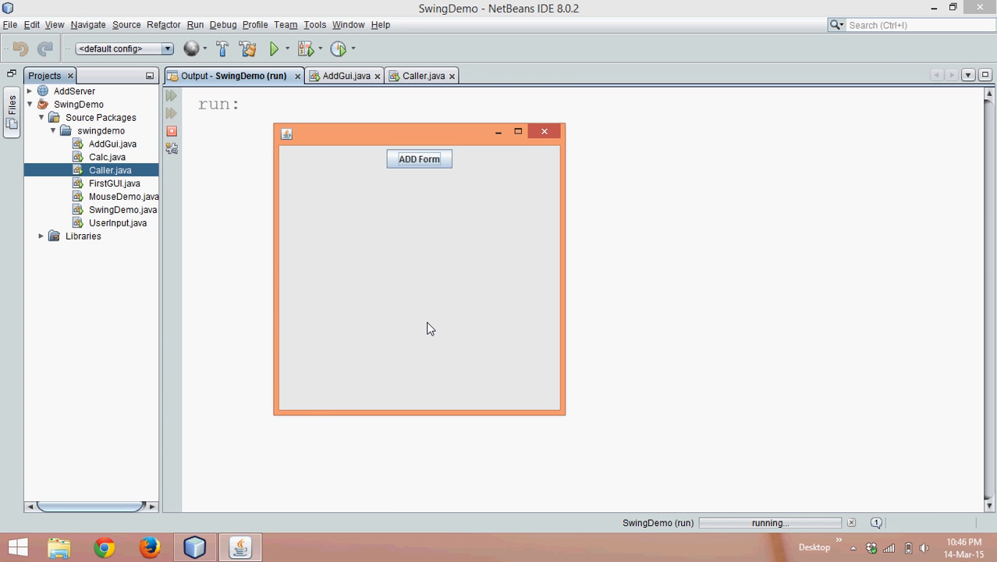
pyautogui.click(544, 131)
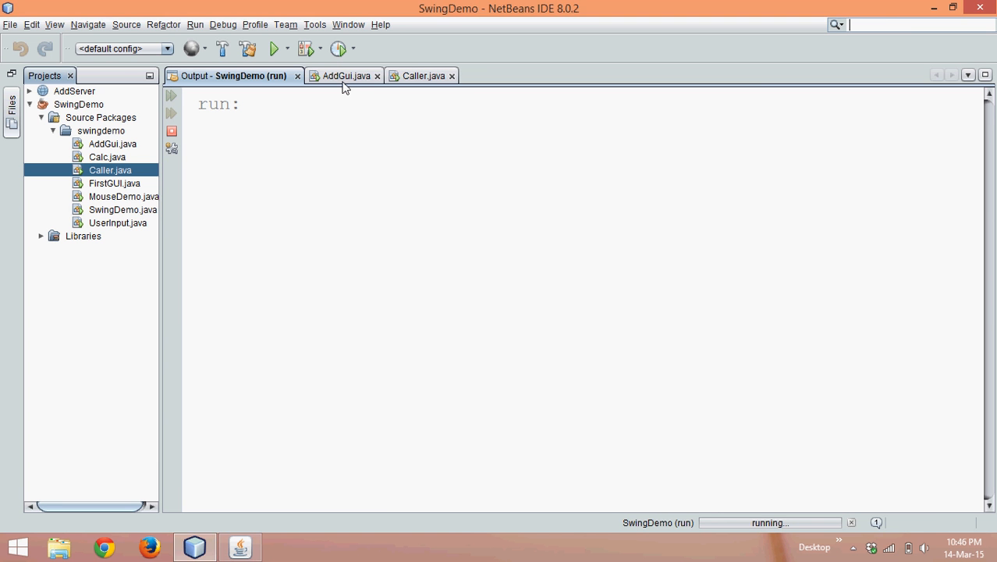
# Look at the Addition class in AddGui.java, then switch back to Caller.java
pyautogui.click(346, 76)
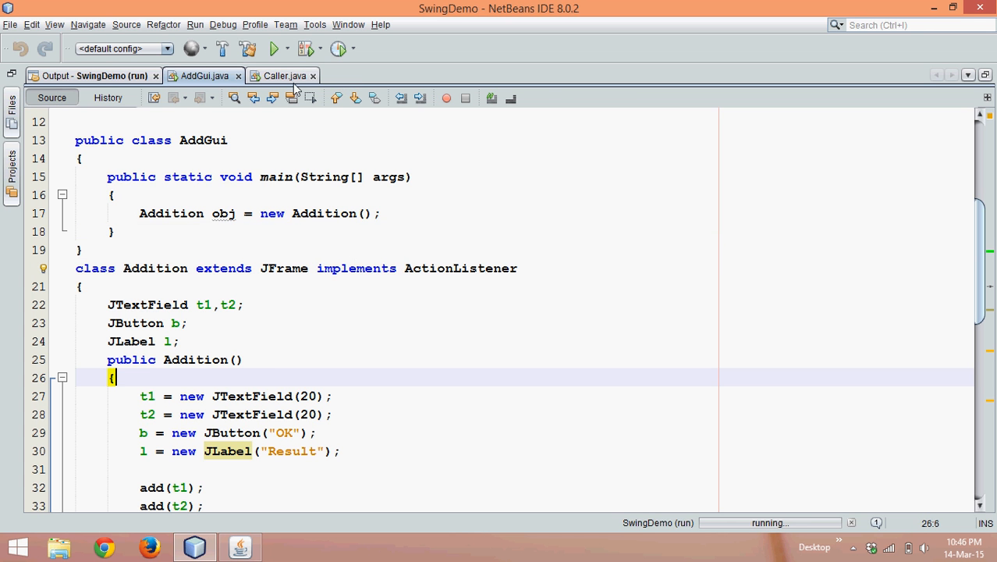
pyautogui.moveTo(282, 76)
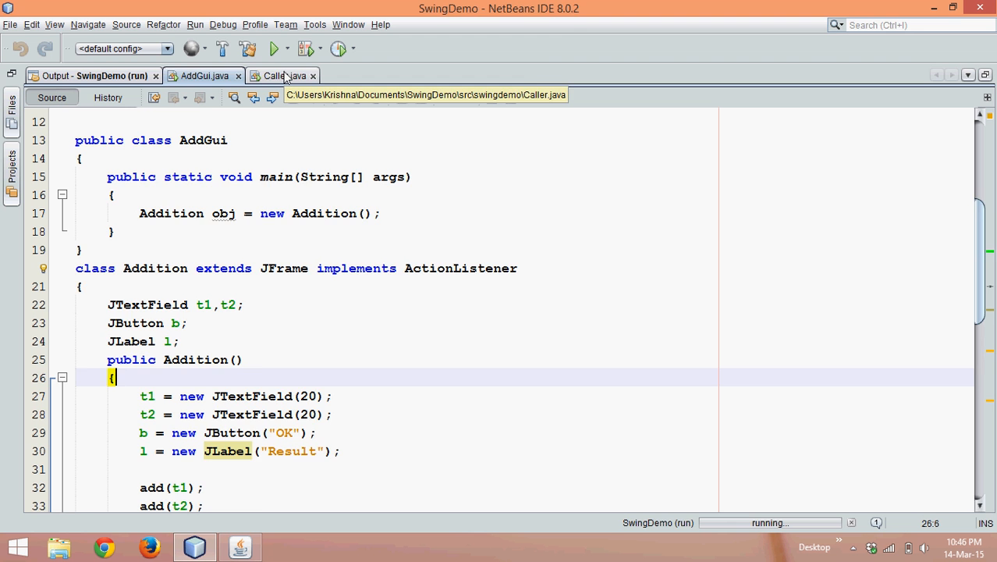
pyautogui.click(281, 76)
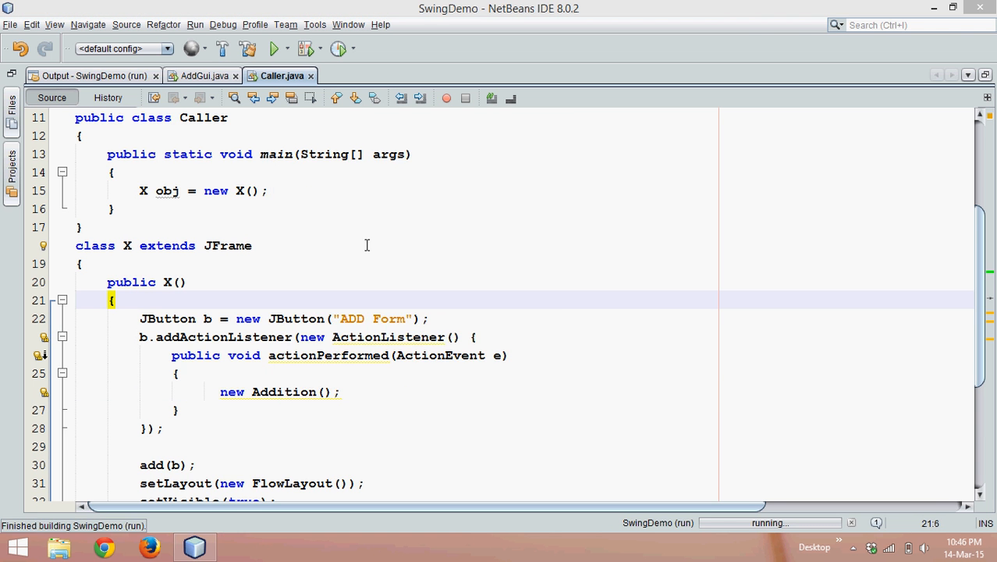
# Run Caller, use ADD Form to open the Addition form, then view AddGui.java
pyautogui.rightClick(366, 245)
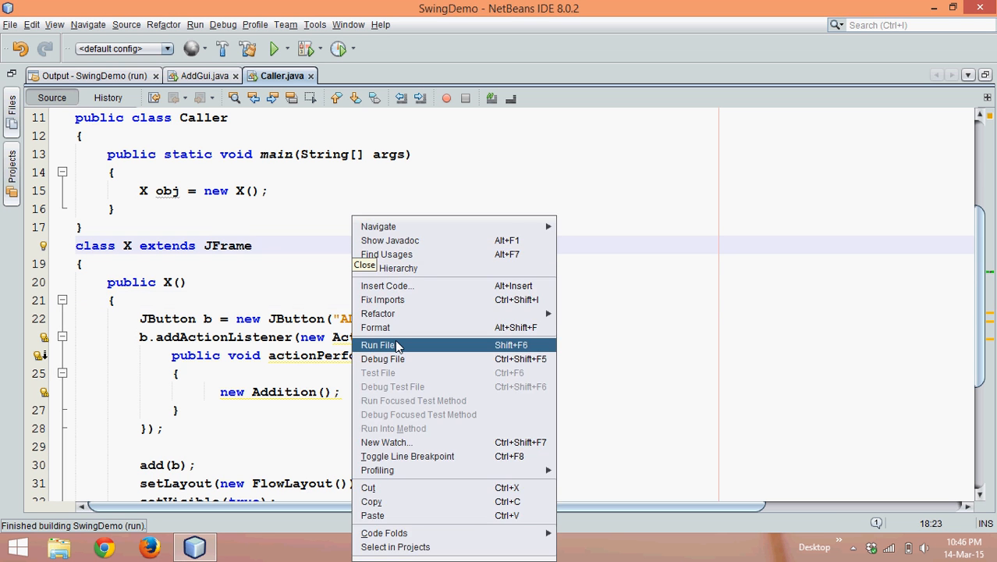
pyautogui.click(379, 345)
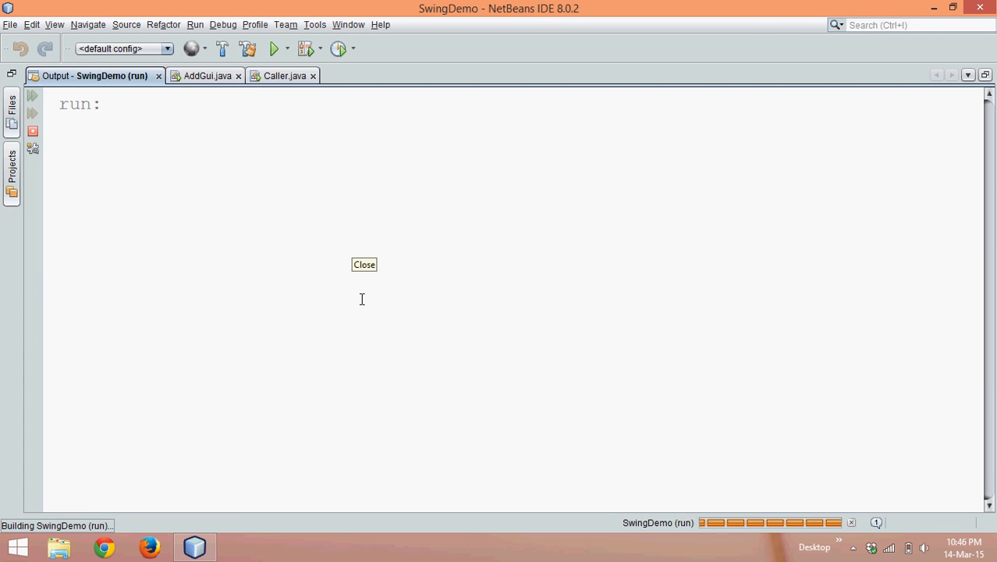
pyautogui.click(364, 264)
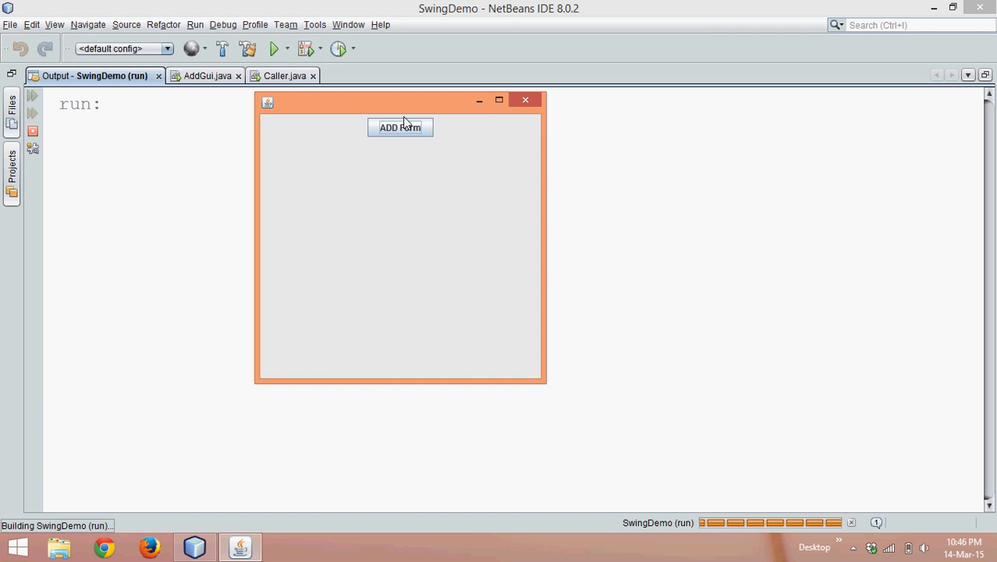
pyautogui.click(401, 127)
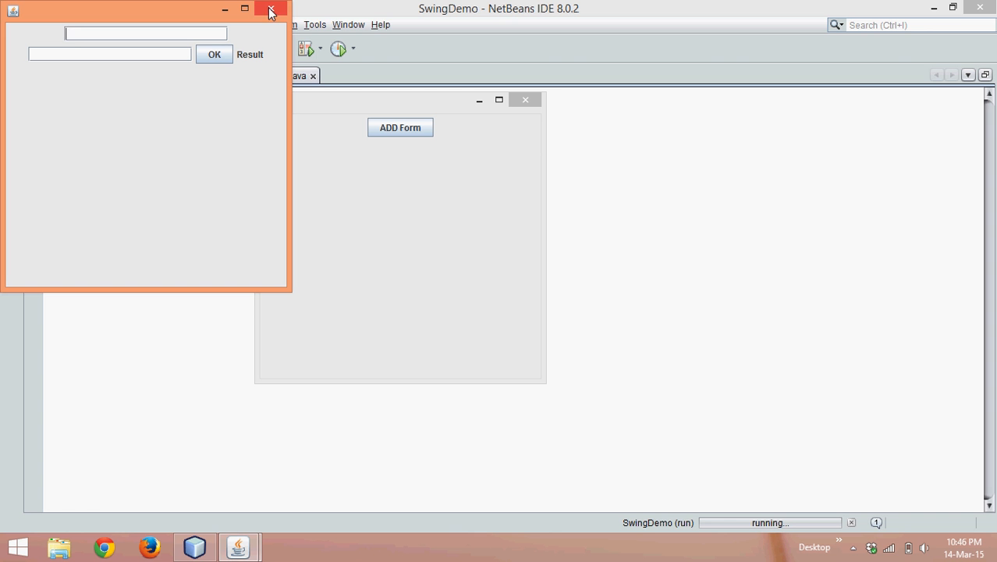
pyautogui.moveTo(343, 159)
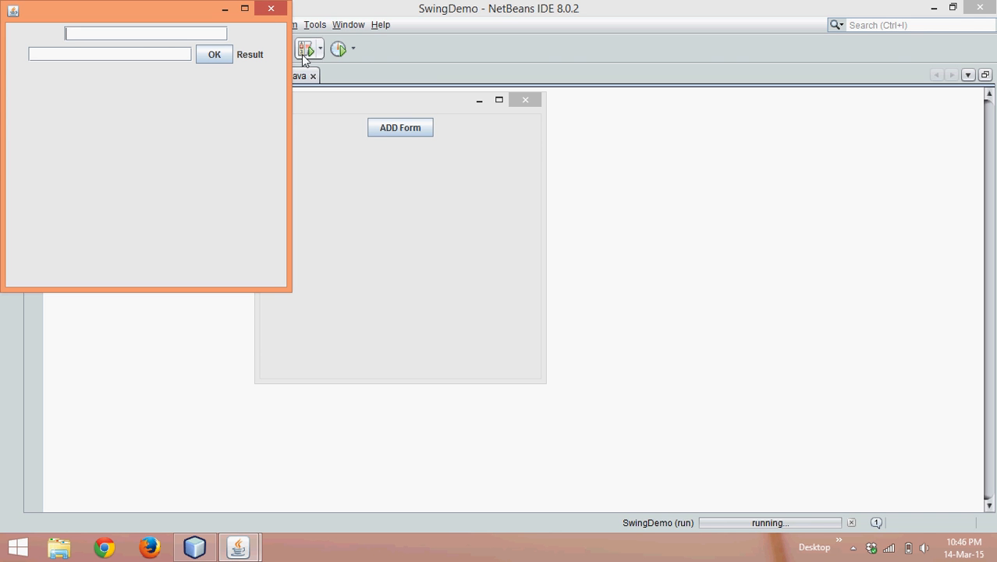
pyautogui.moveTo(417, 117)
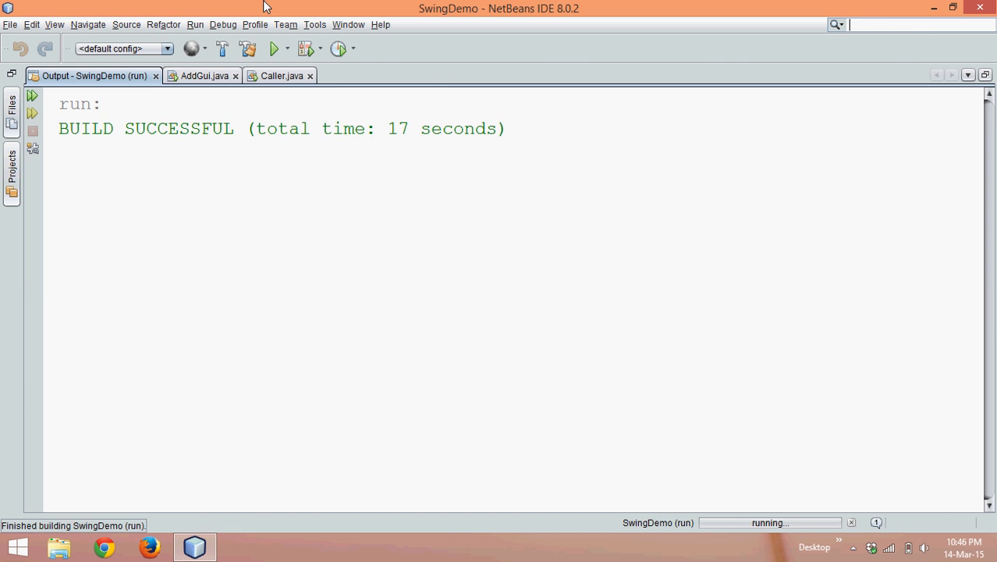
pyautogui.click(203, 76)
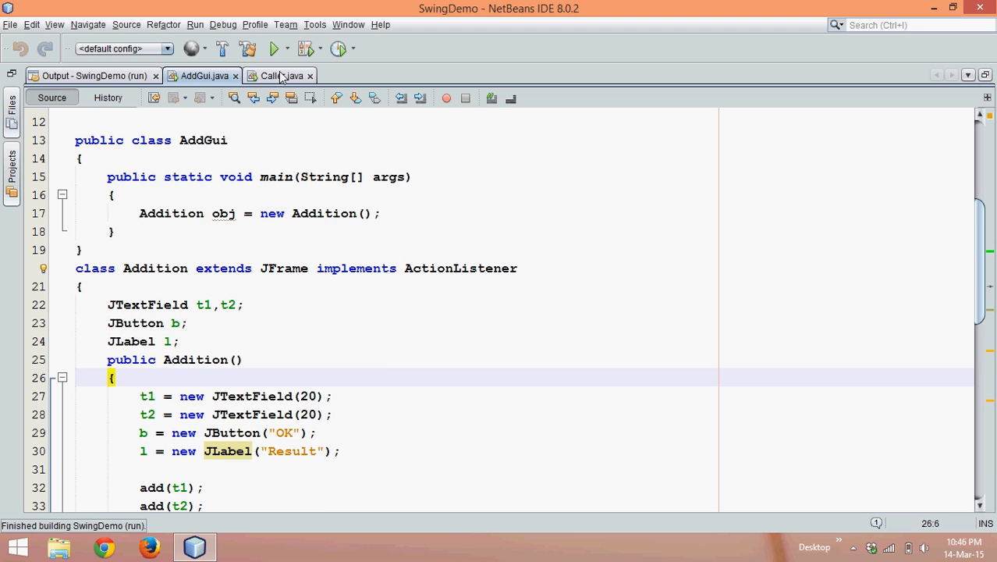
# In Caller.java, replace the mistyped this.dis with dispose(); after new Addition() in actionPerformed
pyautogui.click(281, 76)
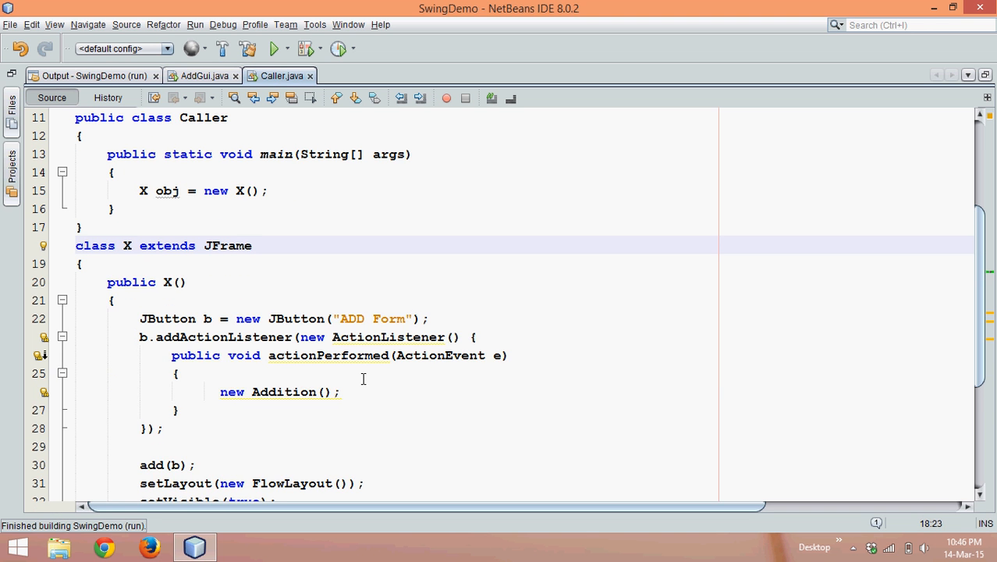
pyautogui.write('this')
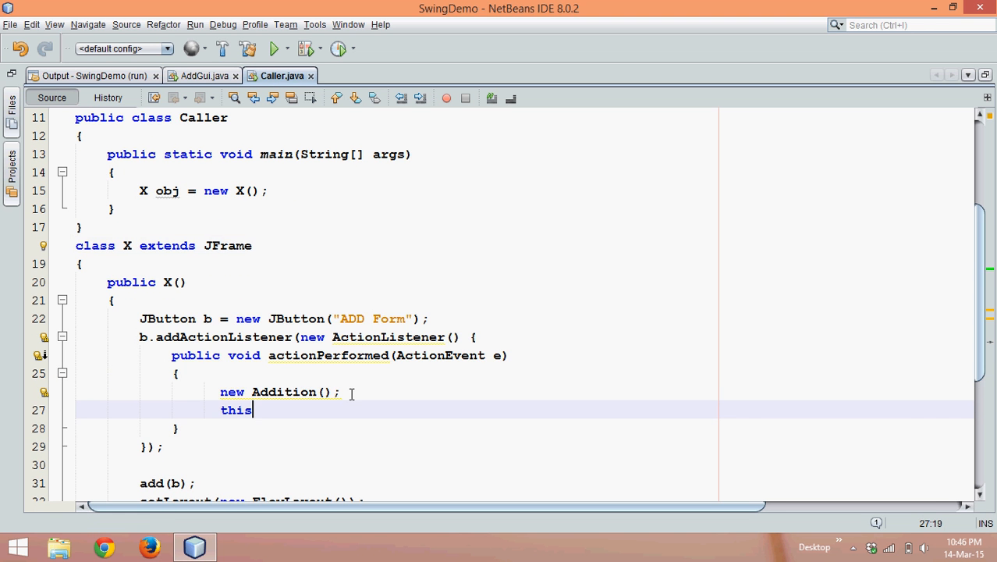
pyautogui.write('.di')
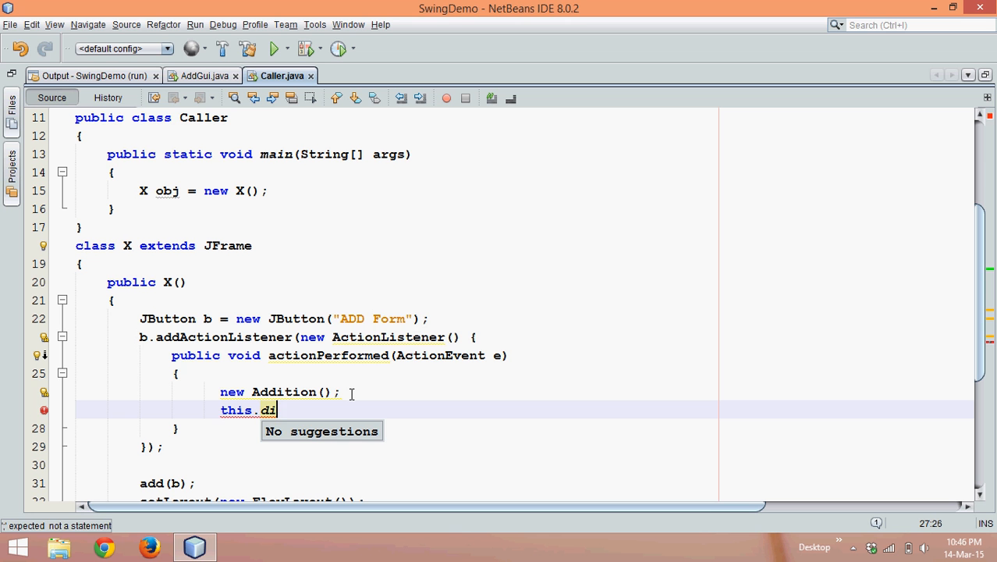
pyautogui.write('s')
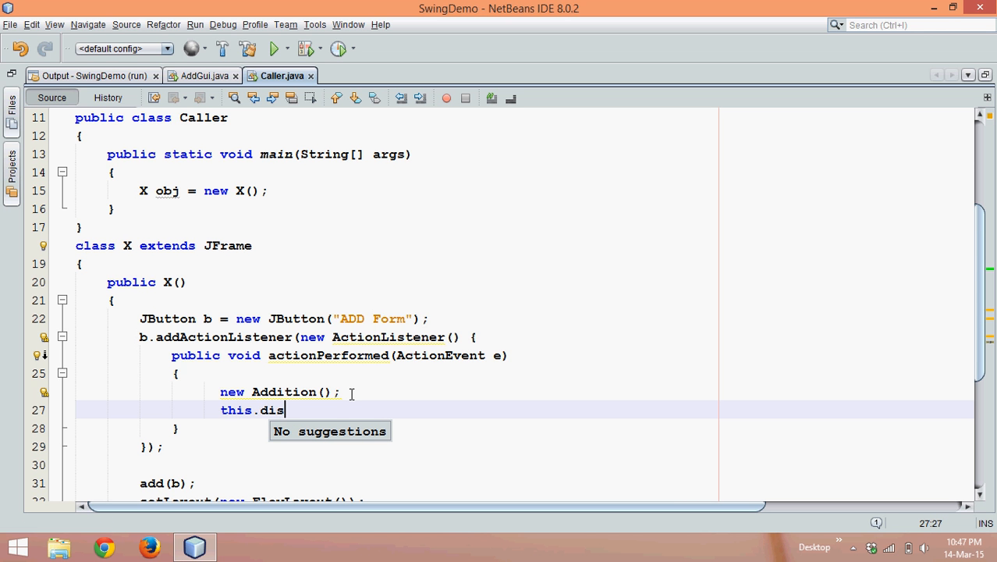
pyautogui.press('backspace')
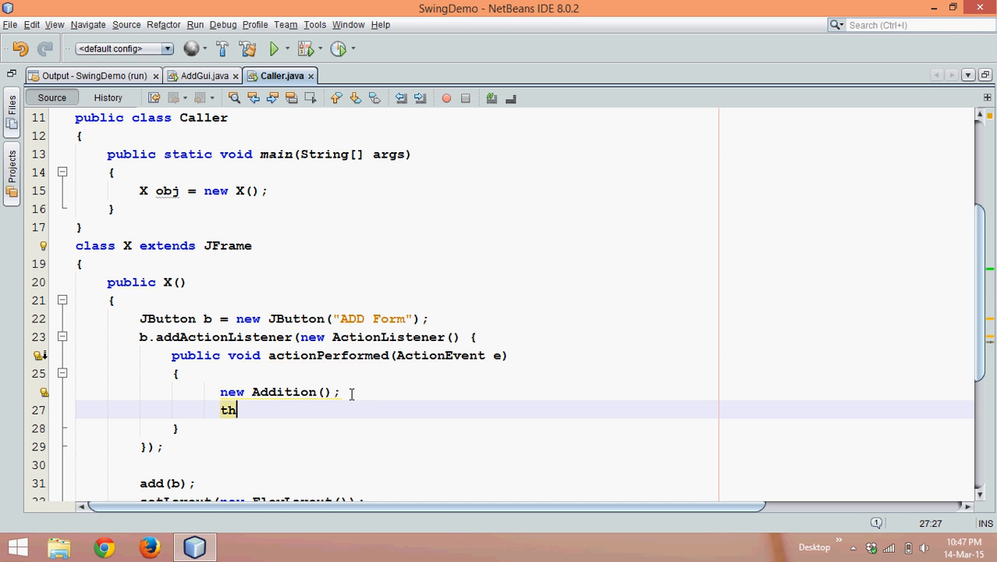
pyautogui.press('backspace')
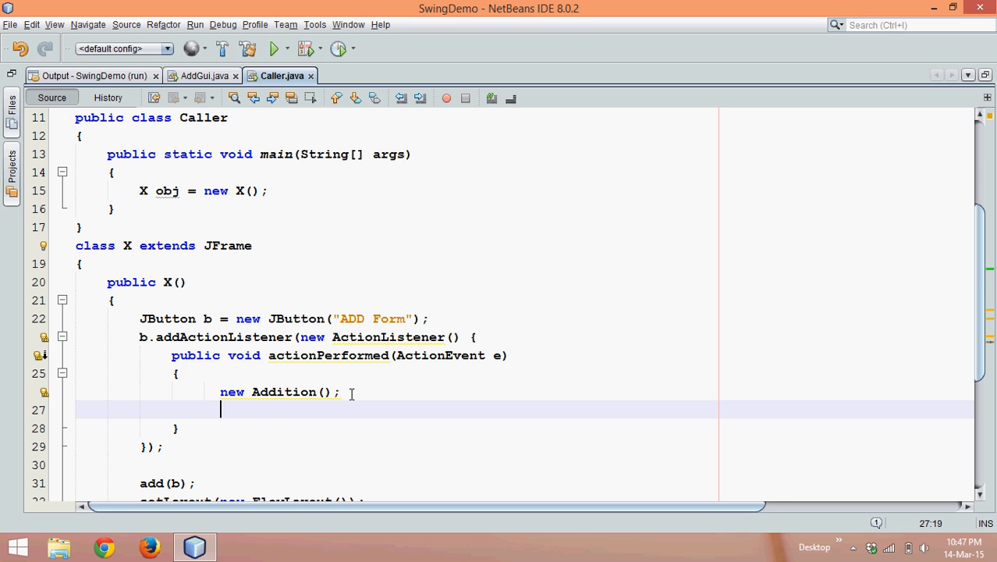
pyautogui.write('dis')
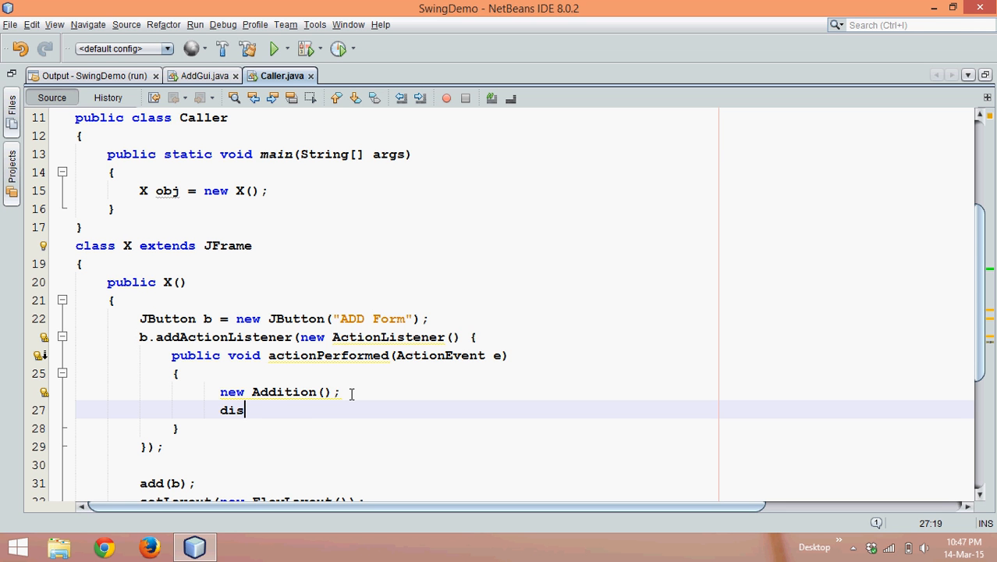
pyautogui.write('pose();')
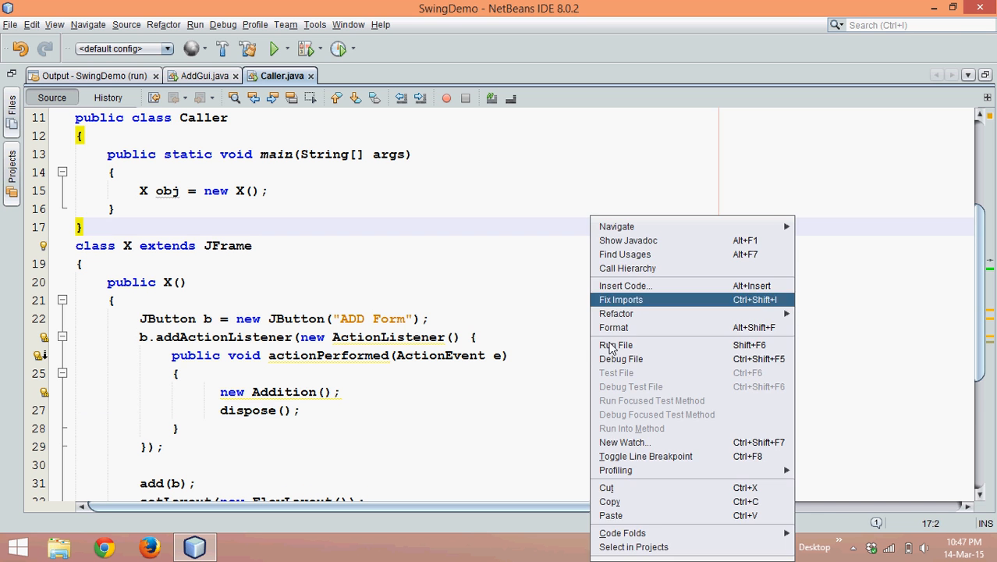
# Rerun Caller, open the Addition form via ADD Form, close it, and return to Caller.java
pyautogui.click(615, 345)
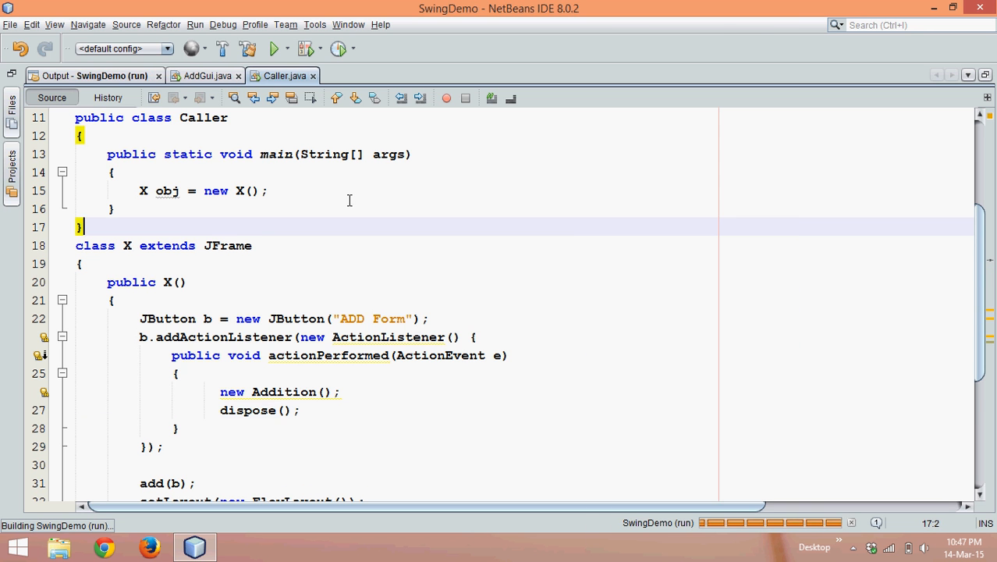
pyautogui.click(274, 48)
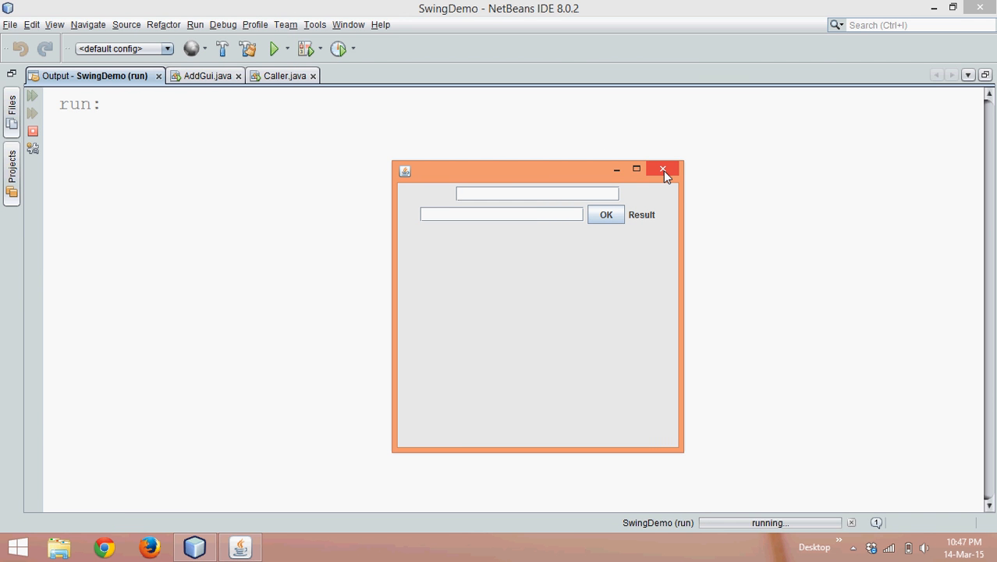
pyautogui.moveTo(662, 169)
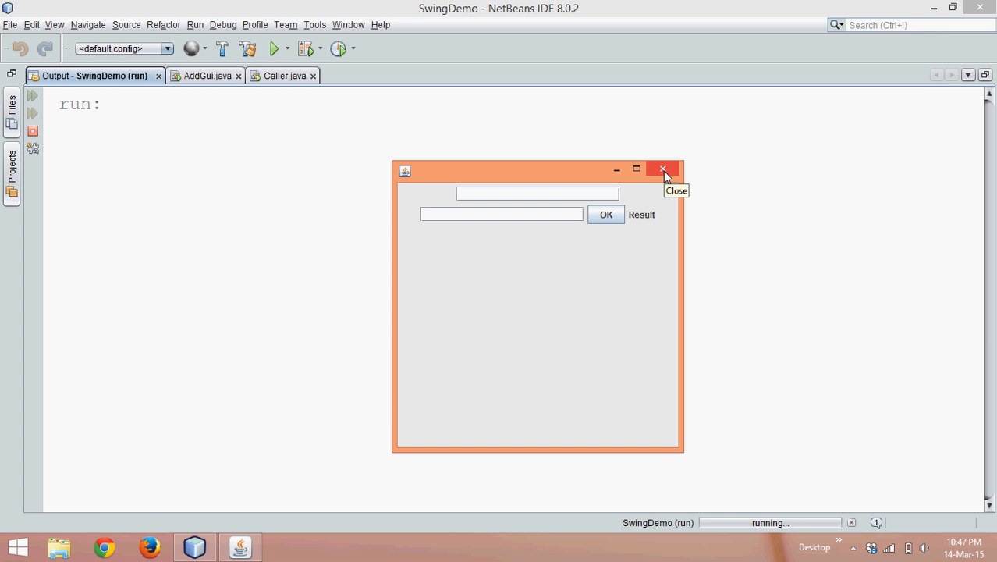
pyautogui.click(663, 169)
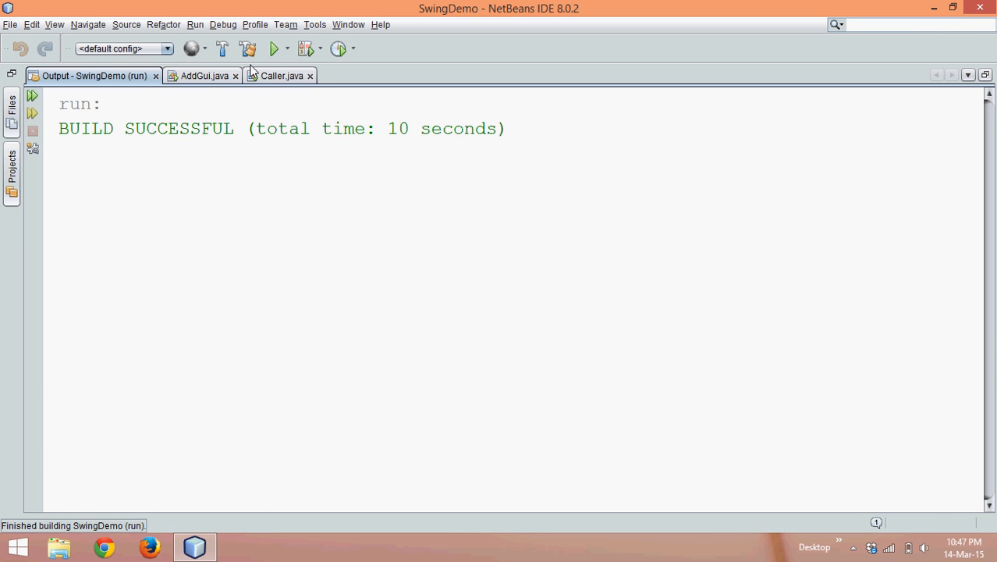
pyautogui.click(281, 76)
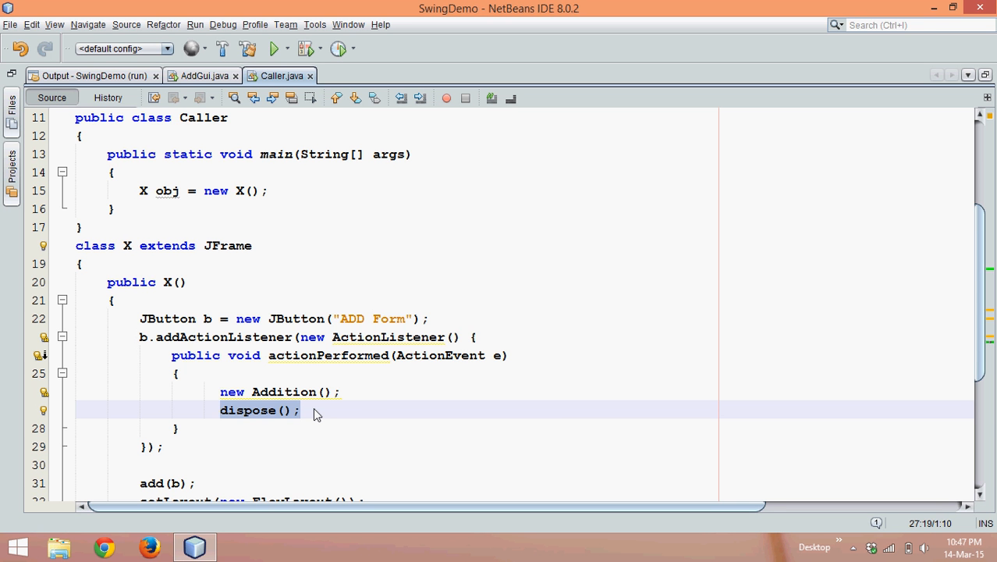
pyautogui.moveTo(367, 407)
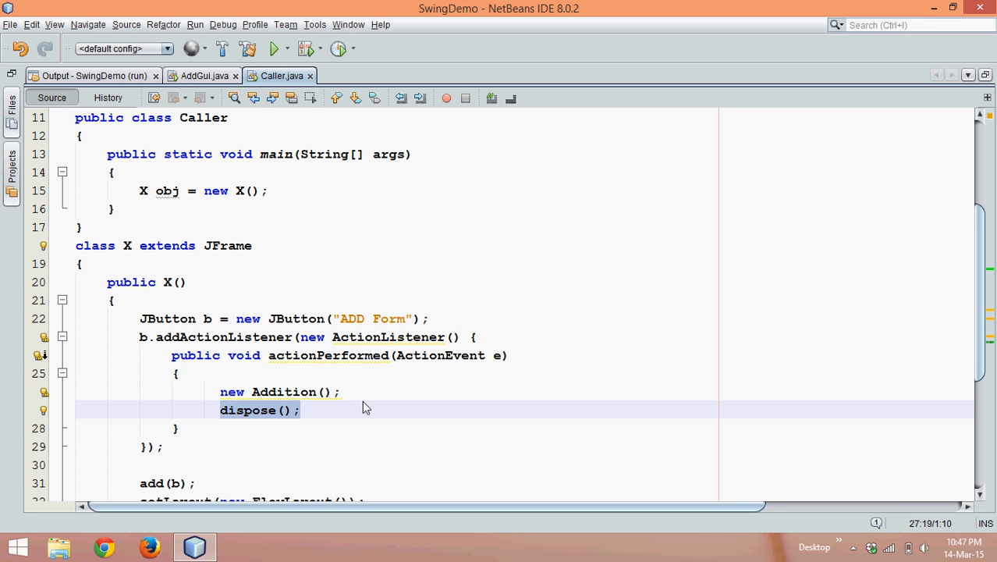